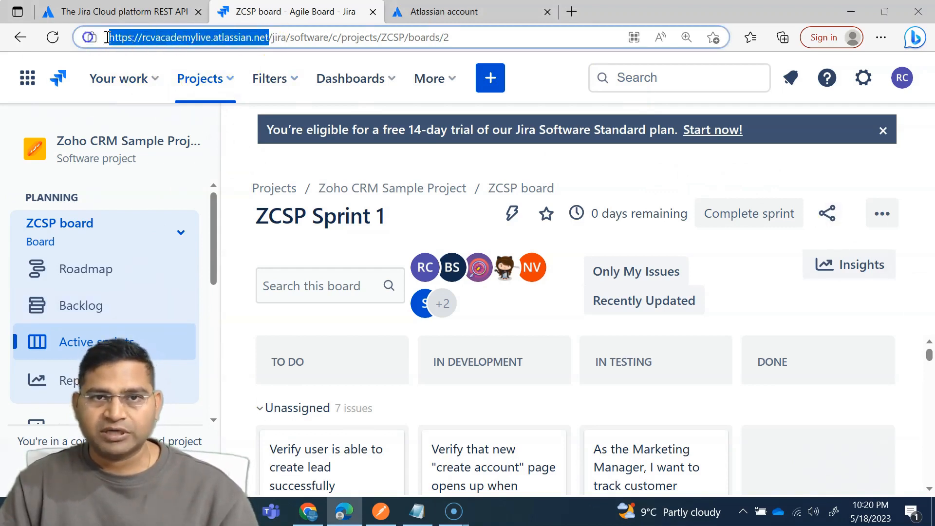
Leave the ZCSP sprint board and load Google in a new browser tab.
{"action": "left_click", "coordinate": [572, 11]}
{"action": "type", "text": "https://www.google.com"}
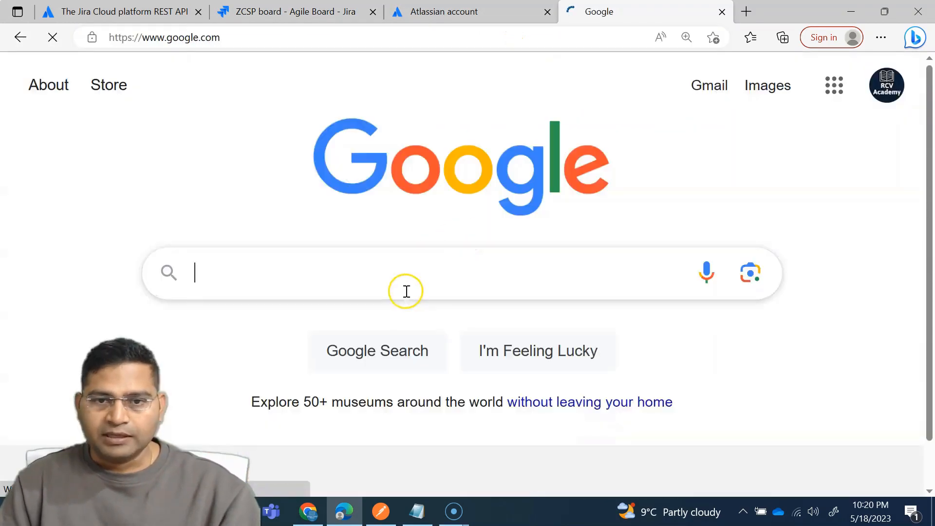
Search Google for 'jira sign up' and reach the Atlassian 'Try Jira For Free' result.
{"action": "type", "text": "jira sign up"}
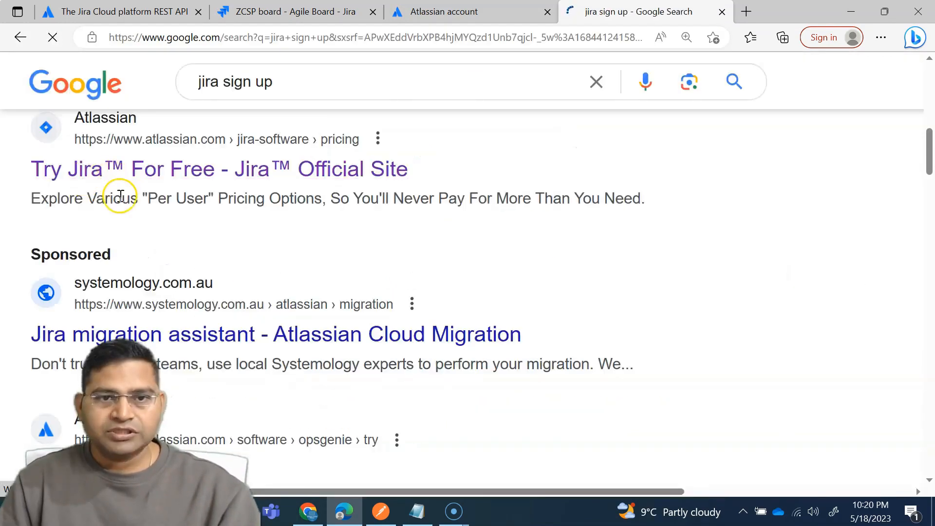
{"action": "scroll", "scroll_direction": "down", "scroll_amount": 3}
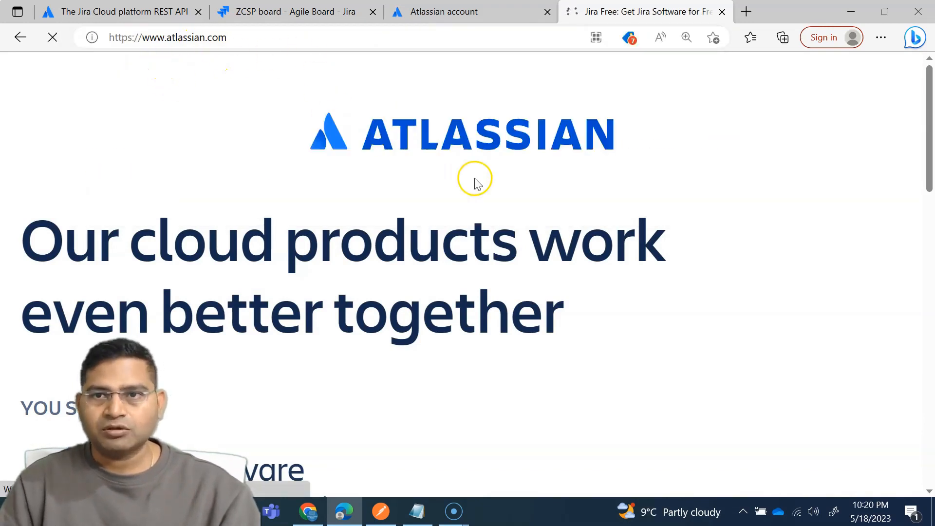
{"action": "mouse_move", "coordinate": [487, 250]}
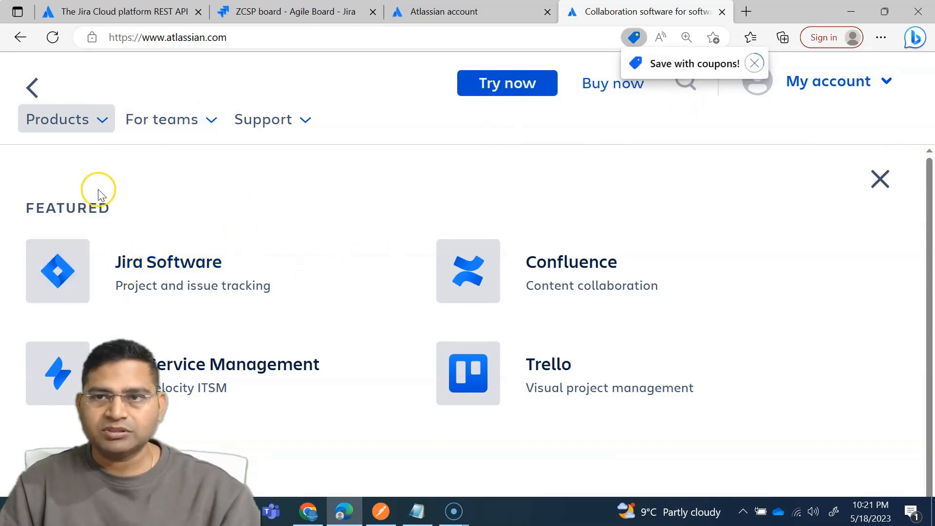
Go to the Jira Software product page from atlassian.com's product list.
{"action": "left_click", "coordinate": [169, 262]}
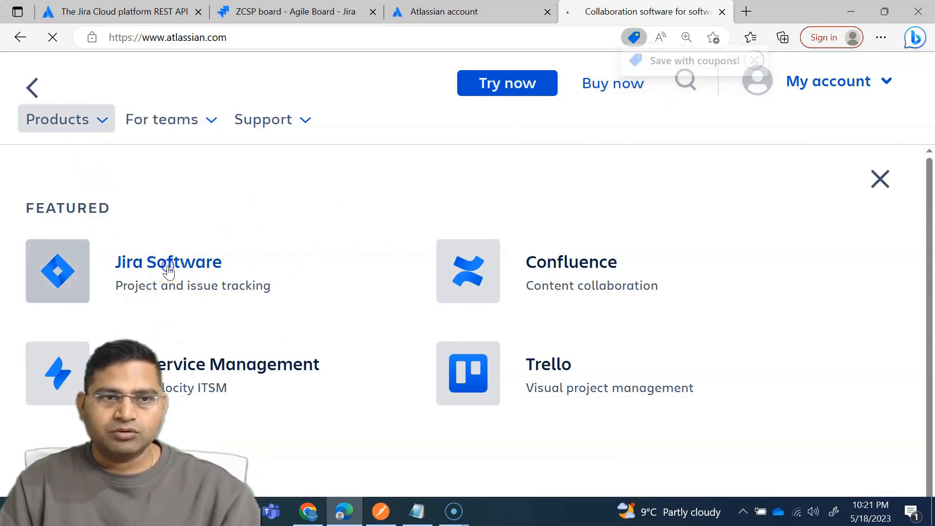
{"action": "left_click", "coordinate": [168, 262]}
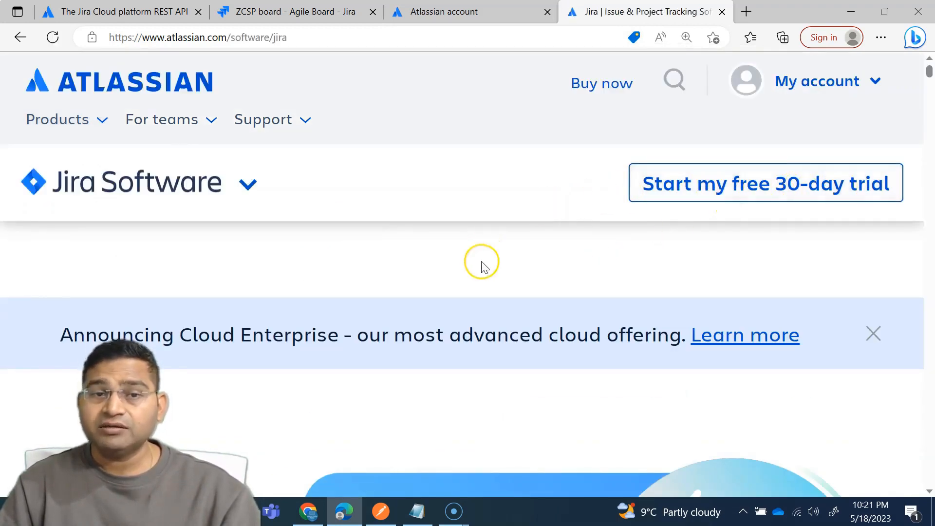
{"action": "scroll", "scroll_direction": "down", "scroll_amount": 3}
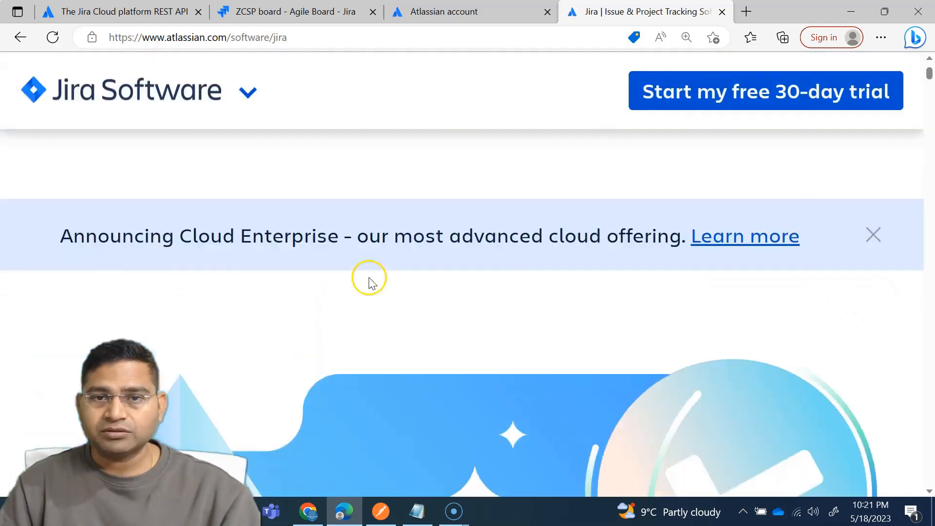
{"action": "scroll", "scroll_direction": "down", "scroll_amount": 3}
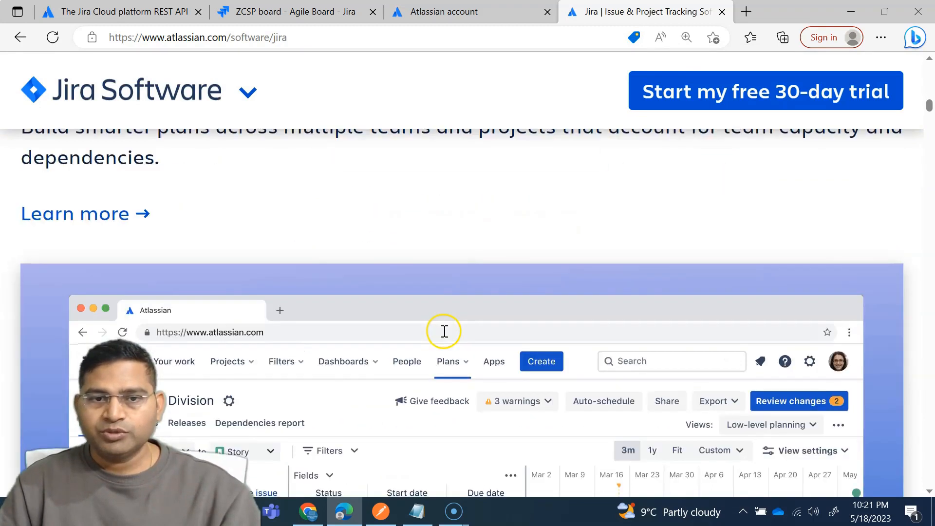
{"action": "scroll", "scroll_direction": "down", "scroll_amount": 3}
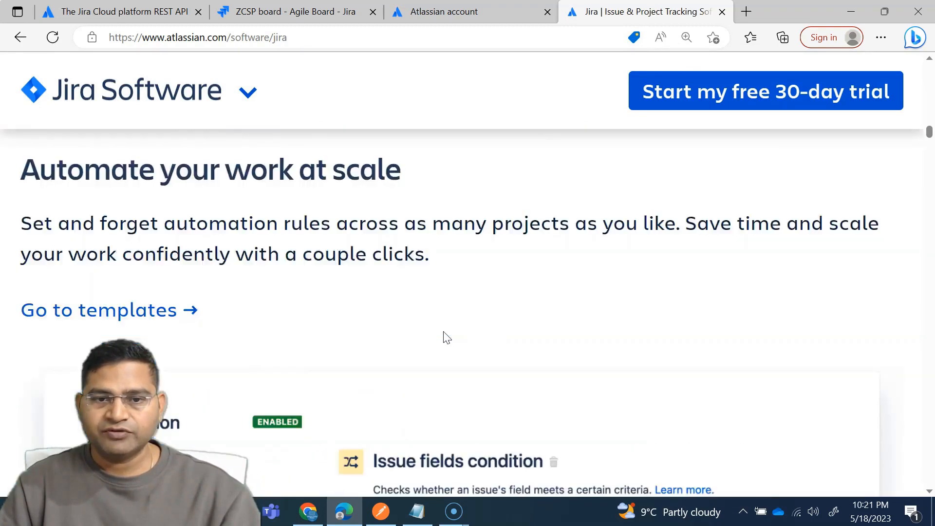
{"action": "scroll", "scroll_direction": "down", "scroll_amount": 3}
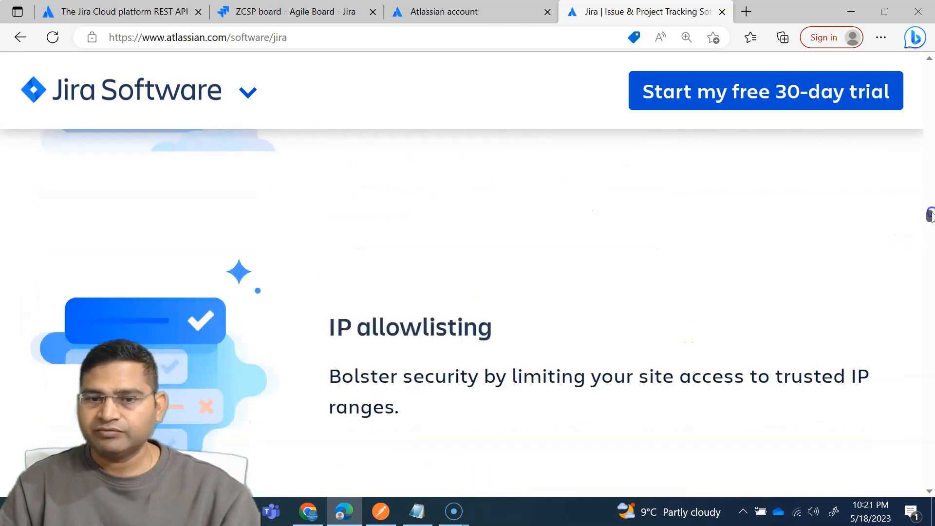
{"action": "scroll", "scroll_direction": "down", "scroll_amount": 3}
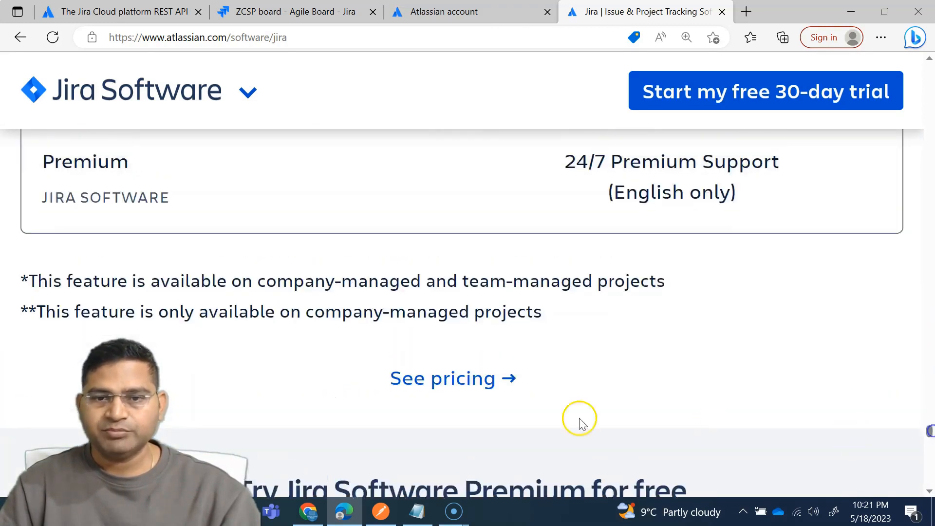
{"action": "scroll", "scroll_direction": "down", "scroll_amount": 3}
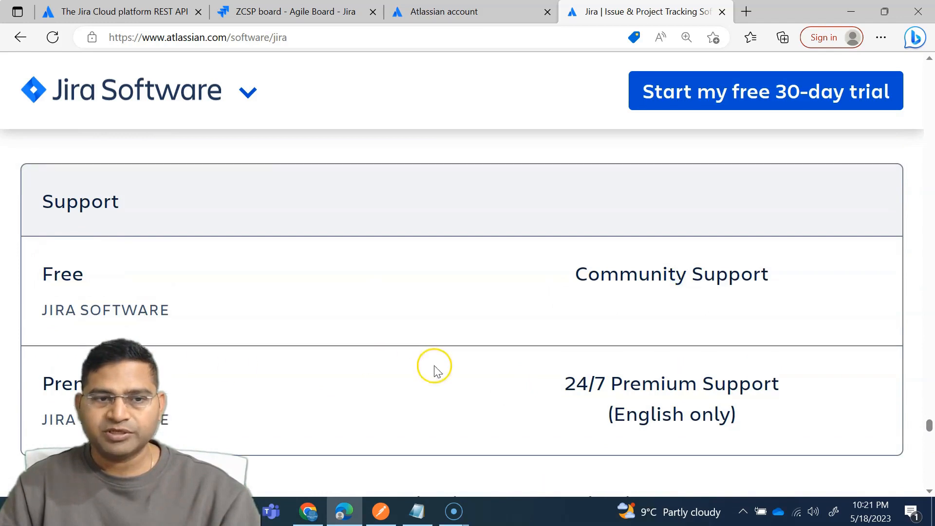
{"action": "scroll", "scroll_direction": "down", "scroll_amount": 3}
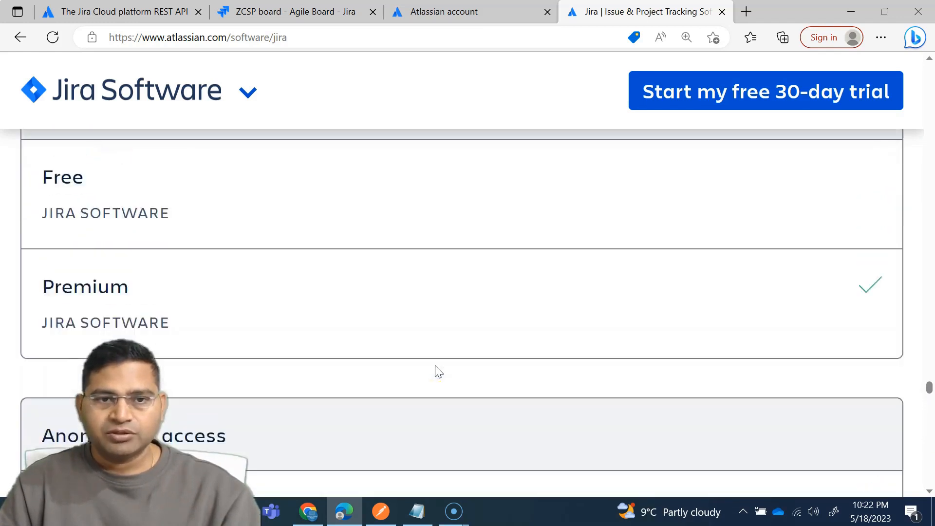
{"action": "scroll", "scroll_direction": "down", "scroll_amount": 3}
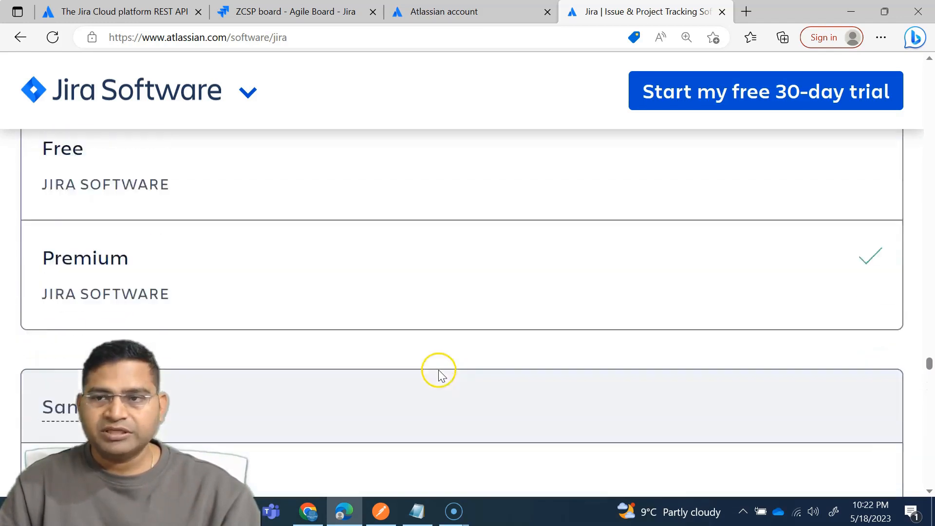
{"action": "scroll", "scroll_direction": "down", "scroll_amount": 3}
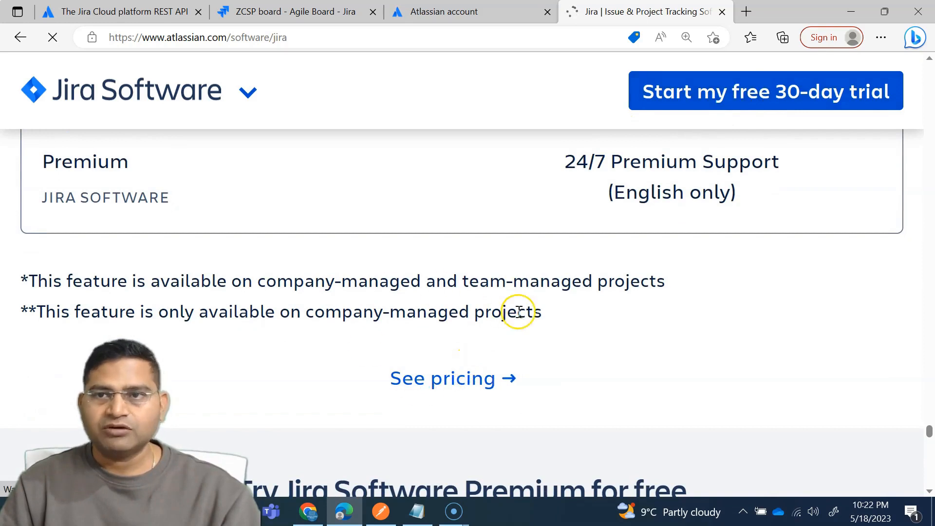
From Jira's pricing page, start sign-up for the $0 Free plan for up to 10 users.
{"action": "left_click", "coordinate": [441, 378]}
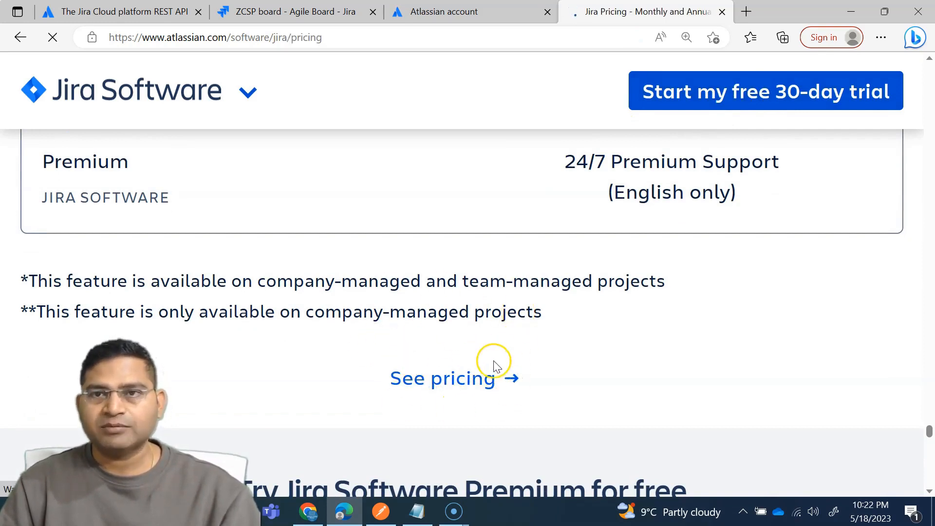
{"action": "left_click", "coordinate": [442, 378]}
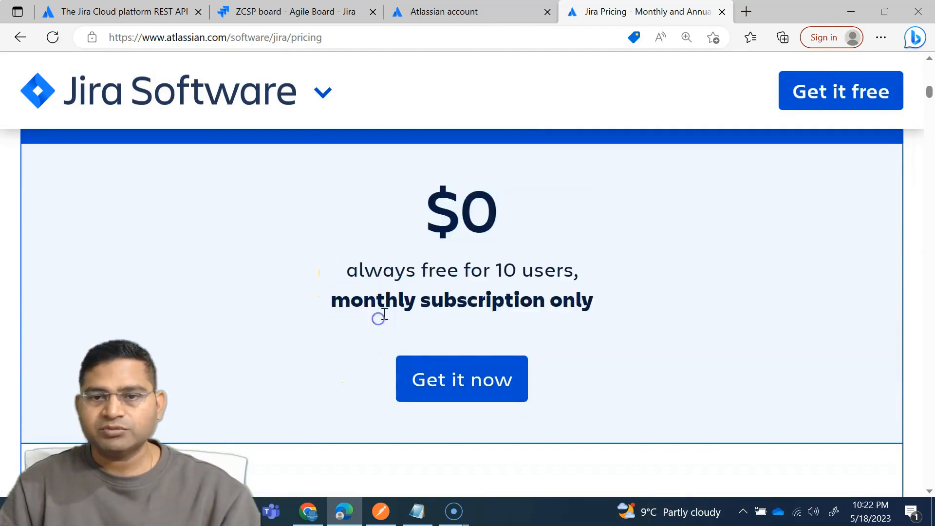
{"action": "scroll", "scroll_direction": "down", "scroll_amount": 3}
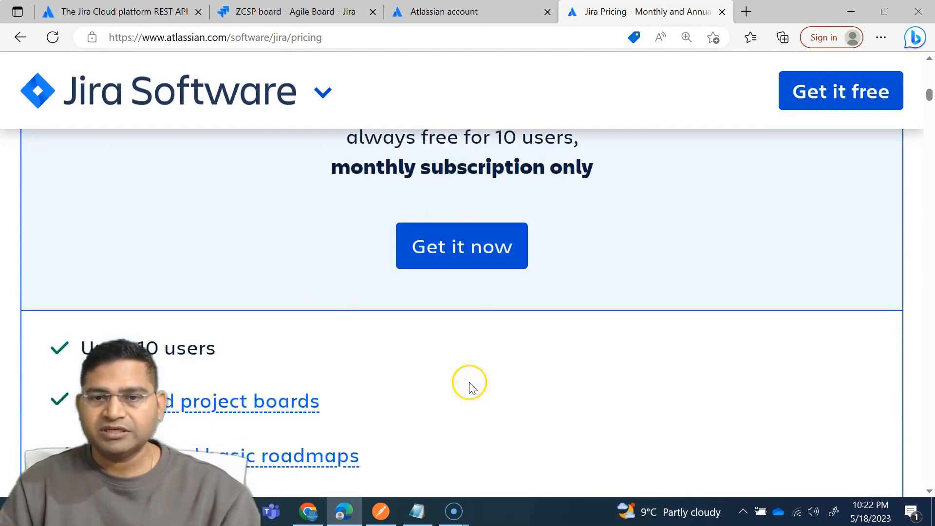
{"action": "left_click", "coordinate": [461, 246]}
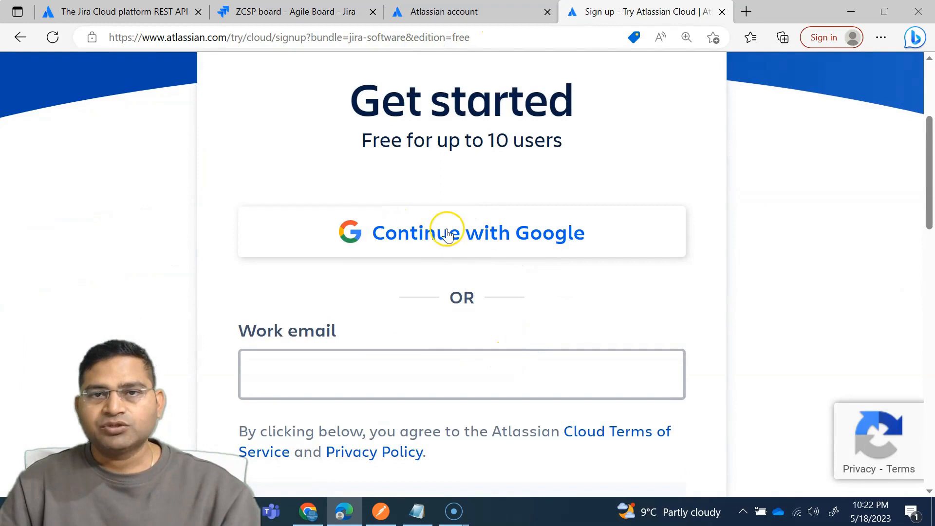
{"action": "mouse_move", "coordinate": [507, 235]}
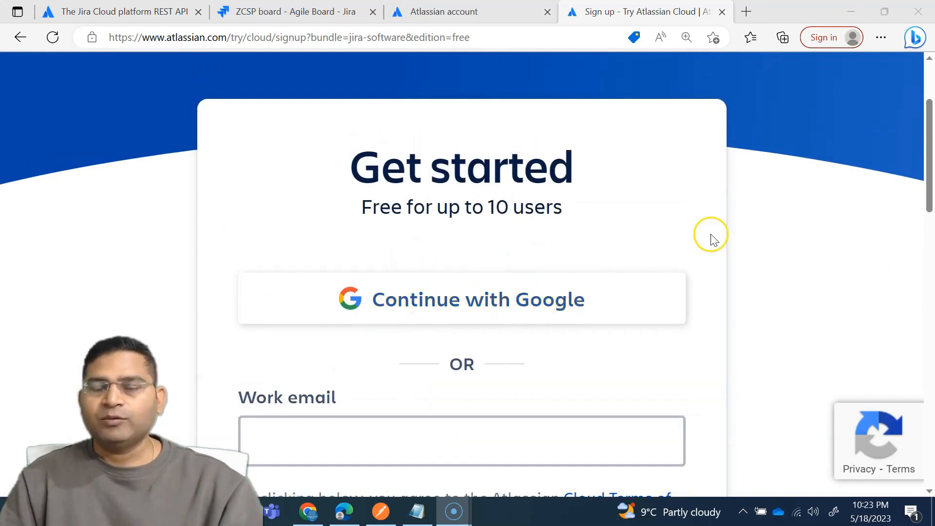
{"action": "mouse_move", "coordinate": [620, 228]}
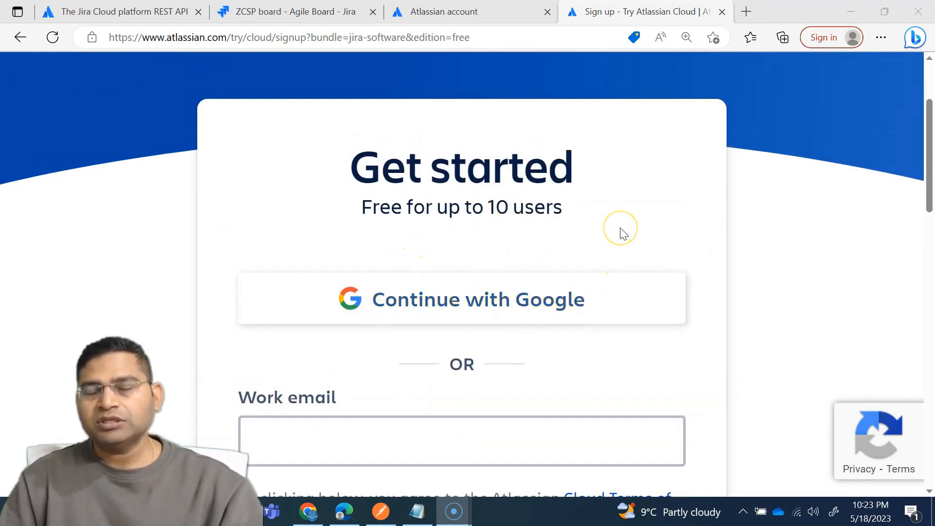
{"action": "mouse_move", "coordinate": [499, 176]}
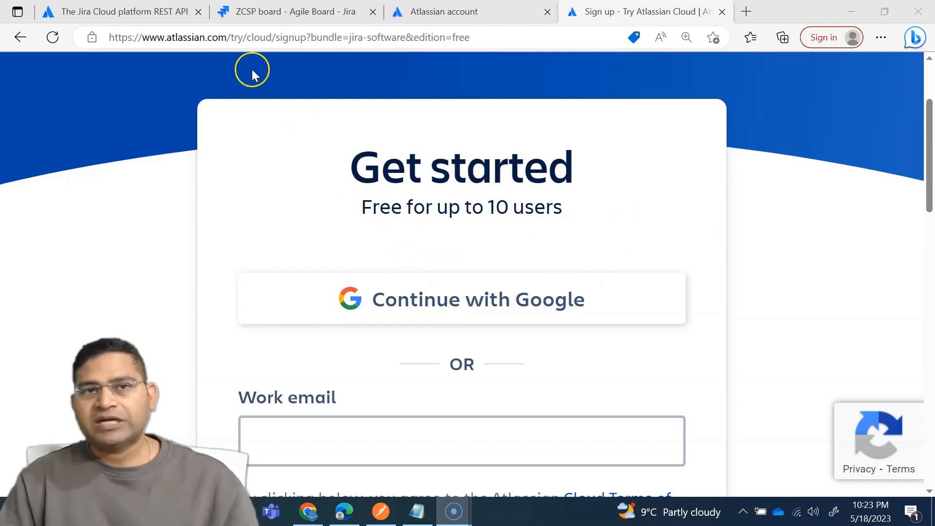
Check the Jira site address, glance at the sign-up form, and return to the ZCSP Sprint 1 board.
{"action": "left_click", "coordinate": [292, 12]}
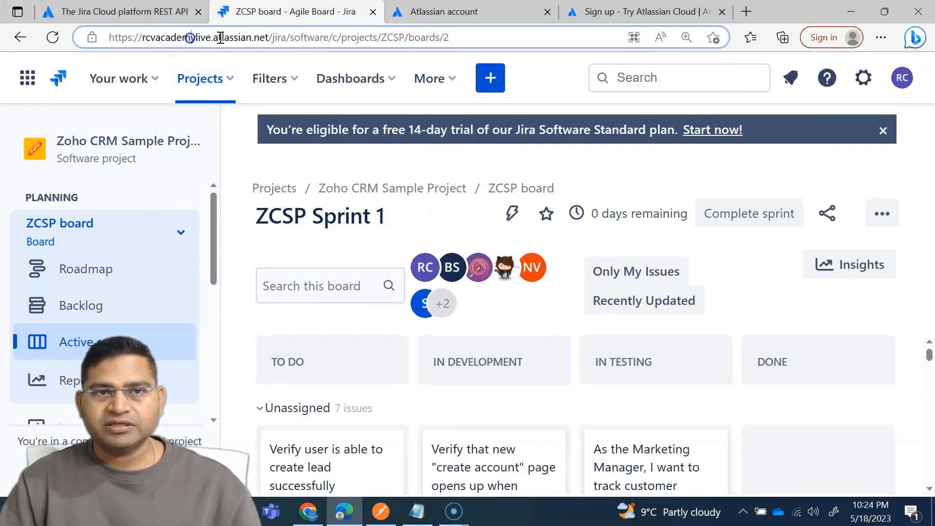
{"action": "double_click", "coordinate": [173, 37]}
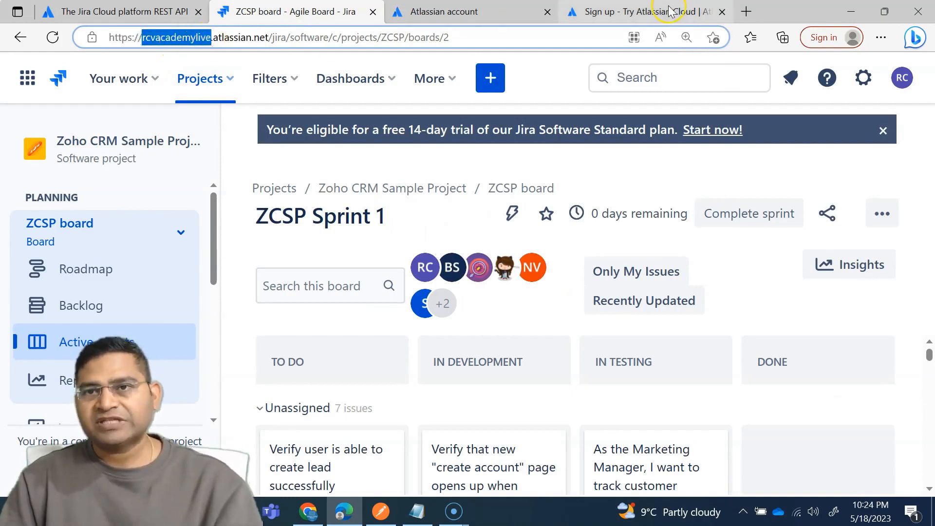
{"action": "left_click", "coordinate": [639, 12]}
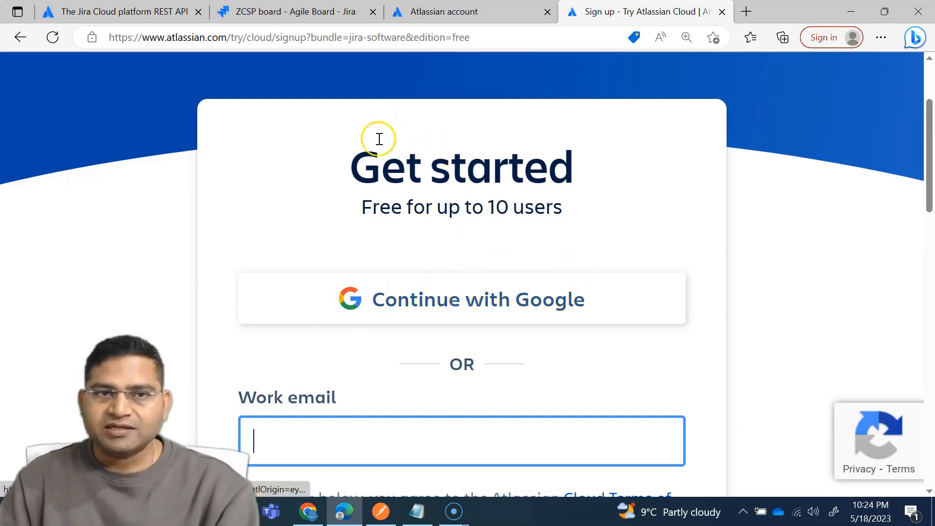
{"action": "double_click", "coordinate": [462, 165]}
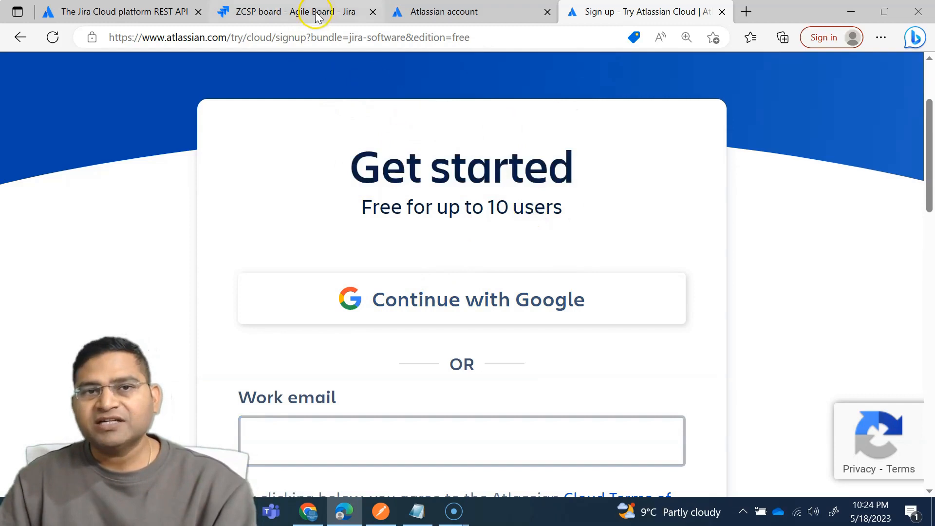
{"action": "left_click", "coordinate": [292, 11]}
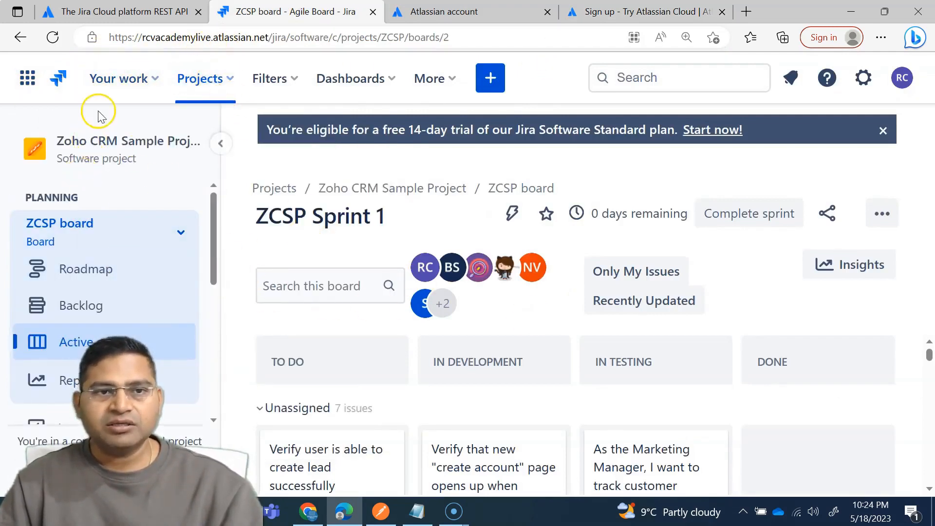
Use the Projects menu's View all projects to list all four site projects.
{"action": "left_click", "coordinate": [201, 78]}
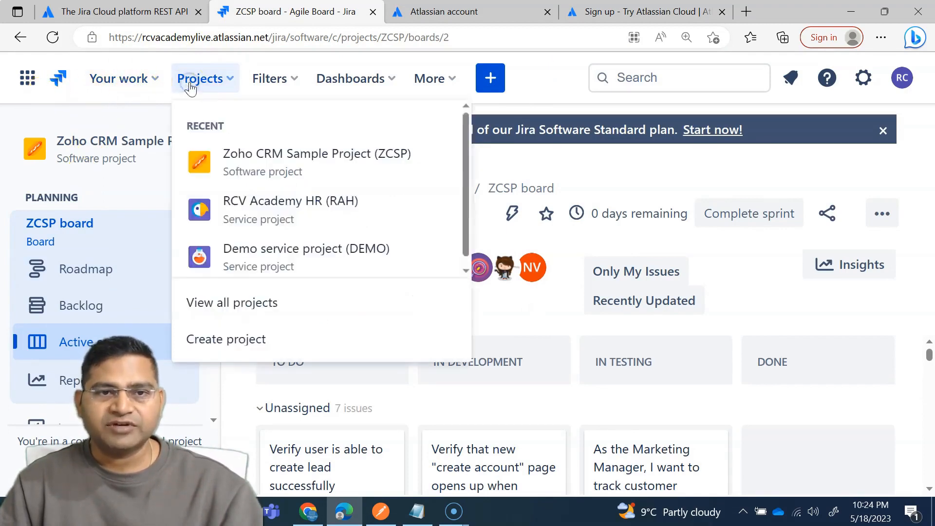
{"action": "left_click", "coordinate": [232, 302]}
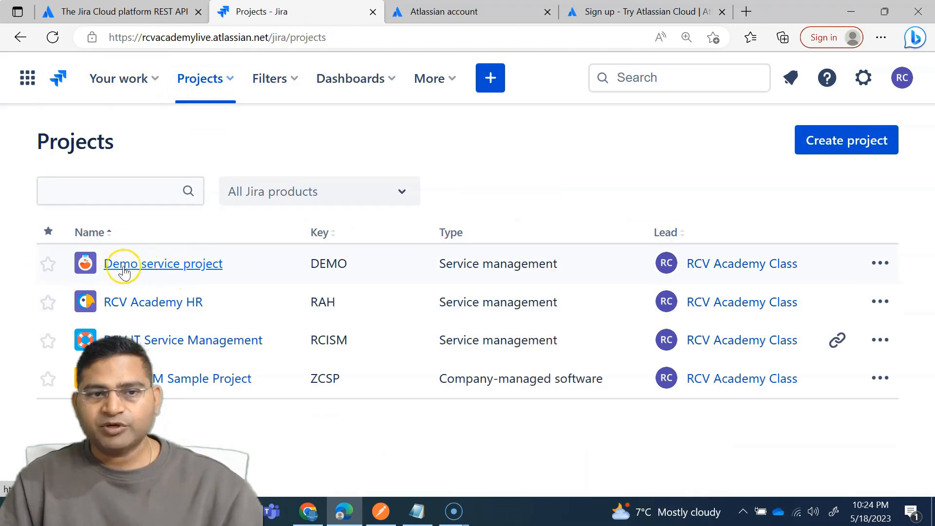
{"action": "mouse_move", "coordinate": [326, 290]}
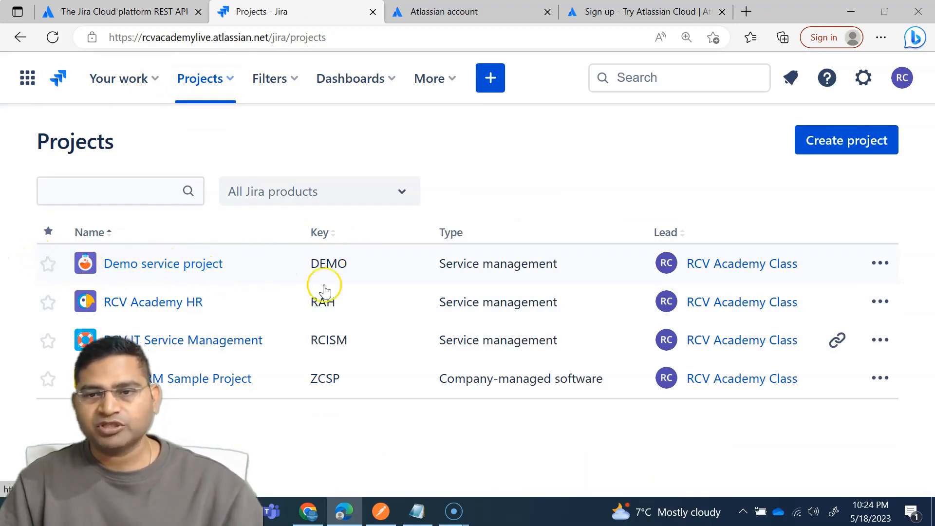
{"action": "mouse_move", "coordinate": [292, 315]}
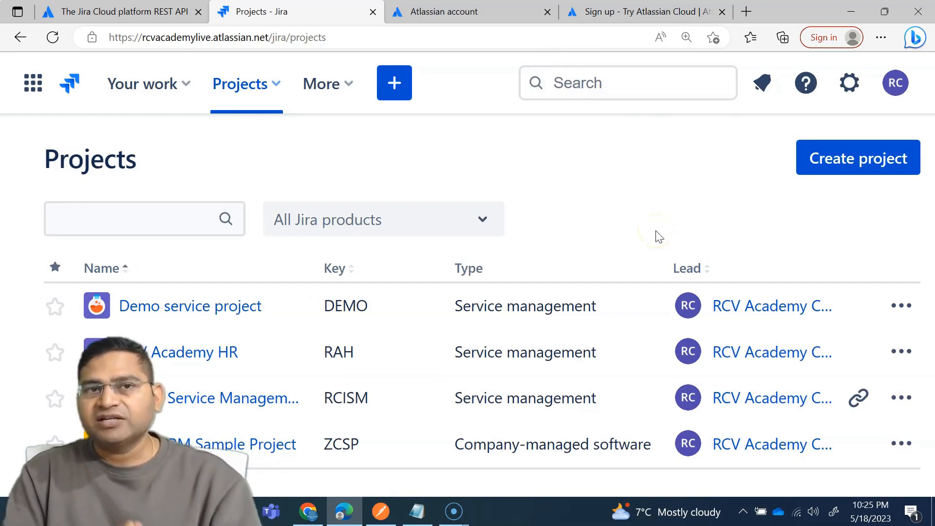
{"action": "mouse_move", "coordinate": [160, 153]}
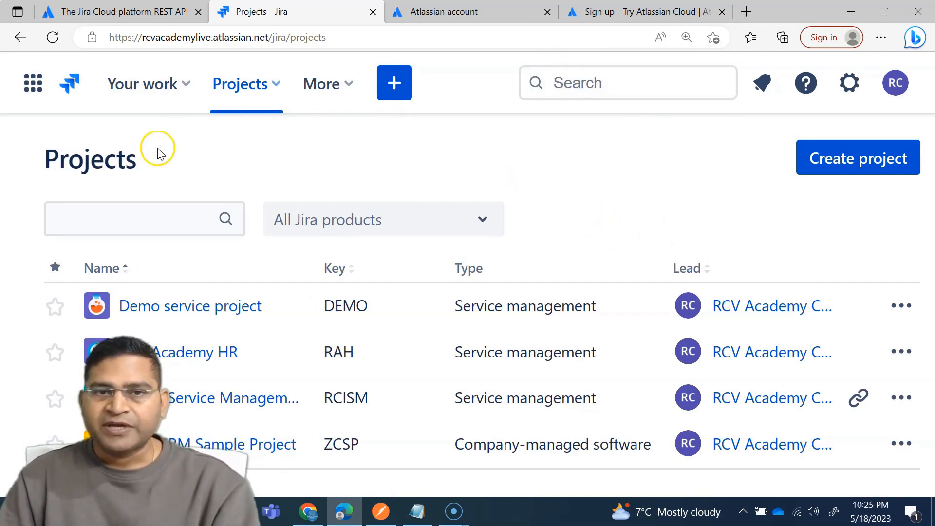
{"action": "mouse_move", "coordinate": [280, 160]}
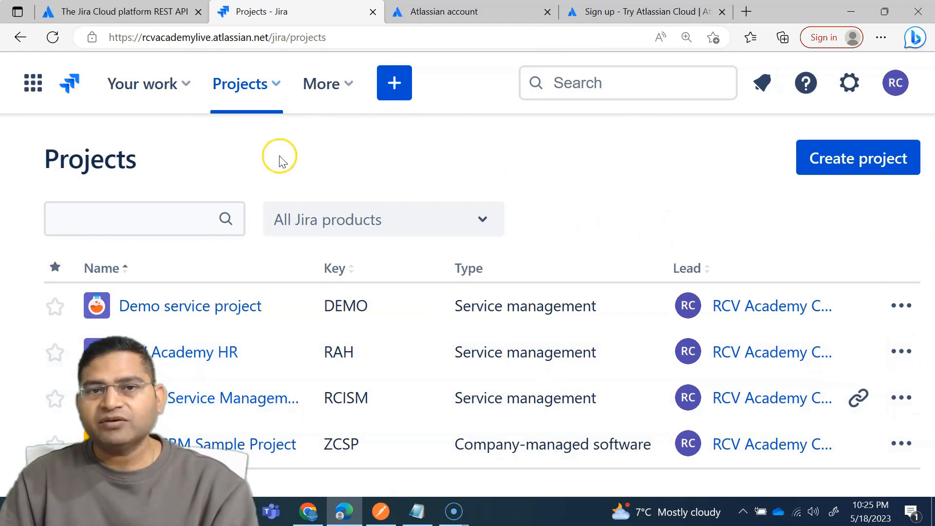
{"action": "mouse_move", "coordinate": [621, 190]}
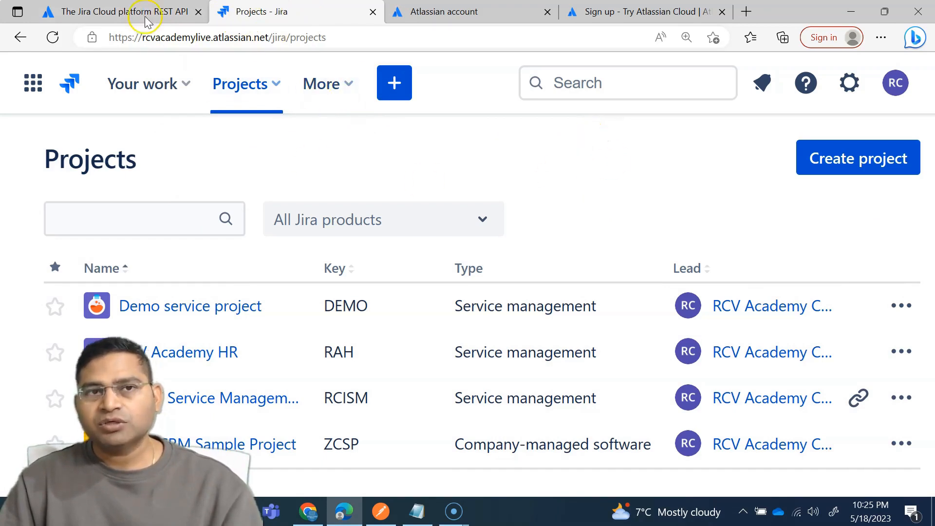
{"action": "left_click", "coordinate": [107, 12]}
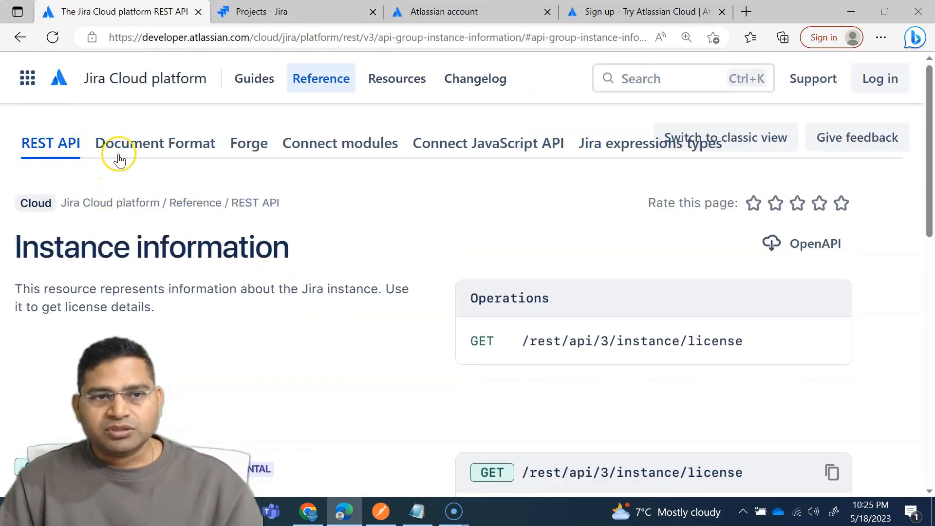
{"action": "scroll", "scroll_direction": "down", "scroll_amount": 3}
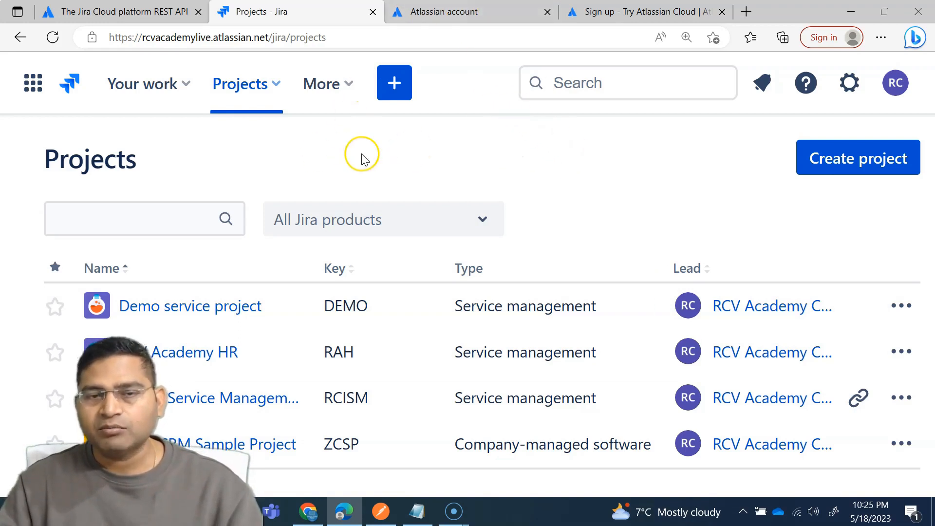
{"action": "mouse_move", "coordinate": [434, 156]}
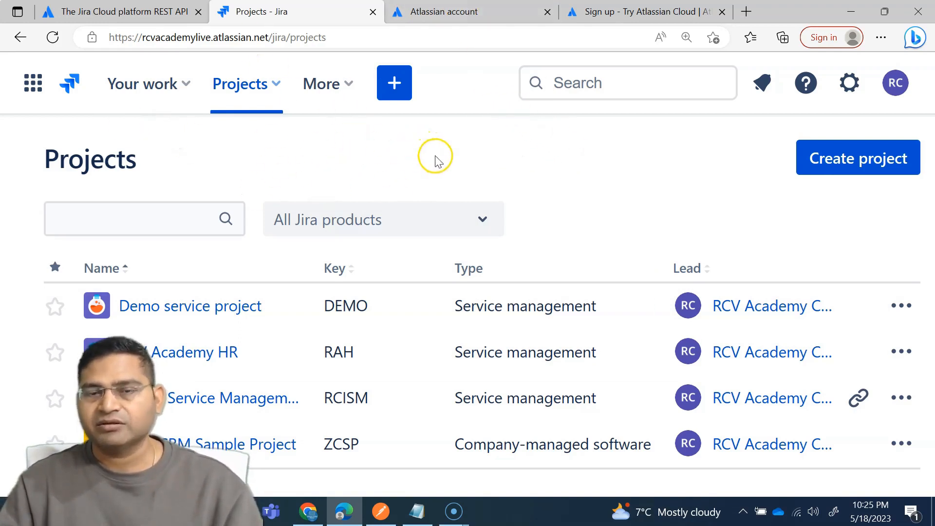
{"action": "mouse_move", "coordinate": [489, 159]}
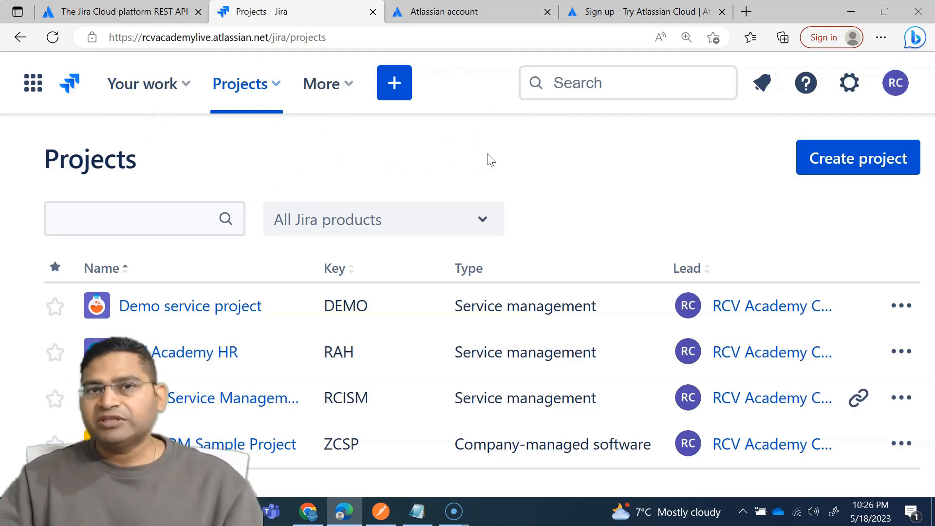
Review the Get license endpoint's curl sample with <api_token> and its responses in the REST API docs.
{"action": "left_click", "coordinate": [119, 12]}
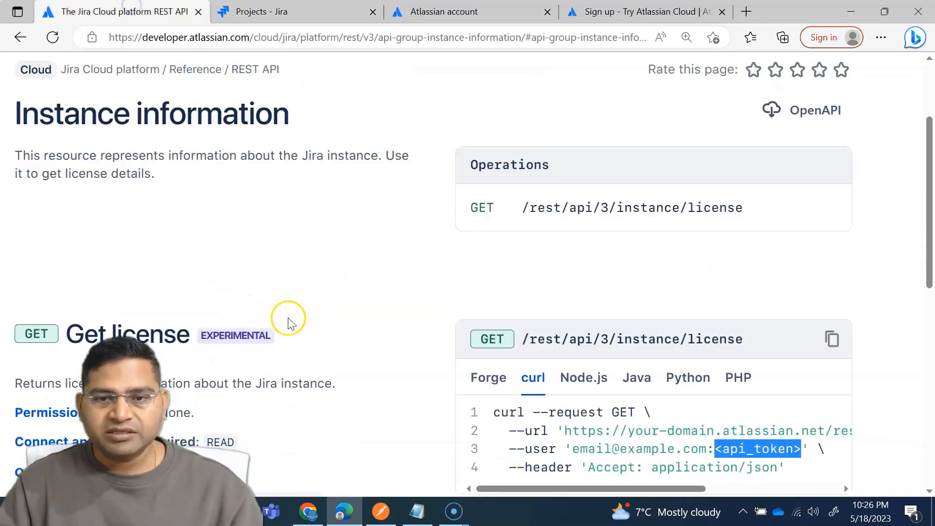
{"action": "scroll", "scroll_direction": "down", "scroll_amount": 3}
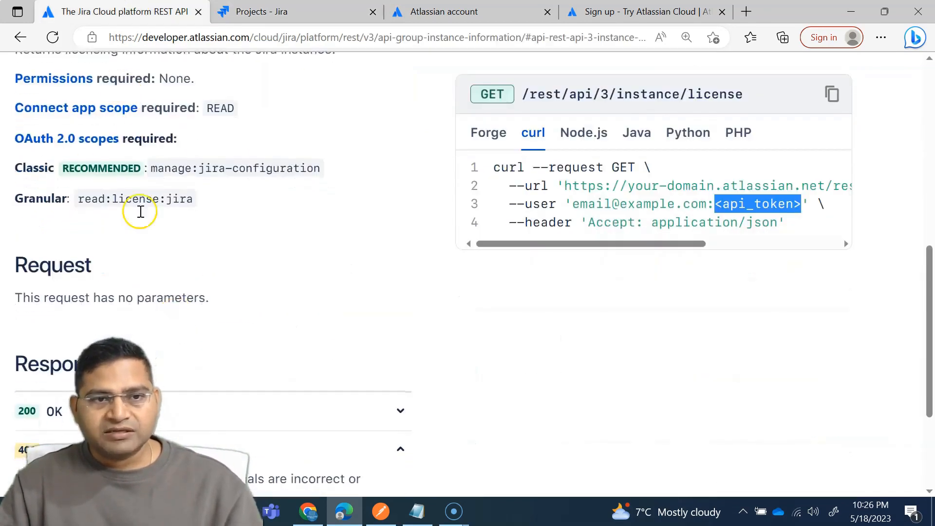
{"action": "scroll", "scroll_direction": "down", "scroll_amount": 3}
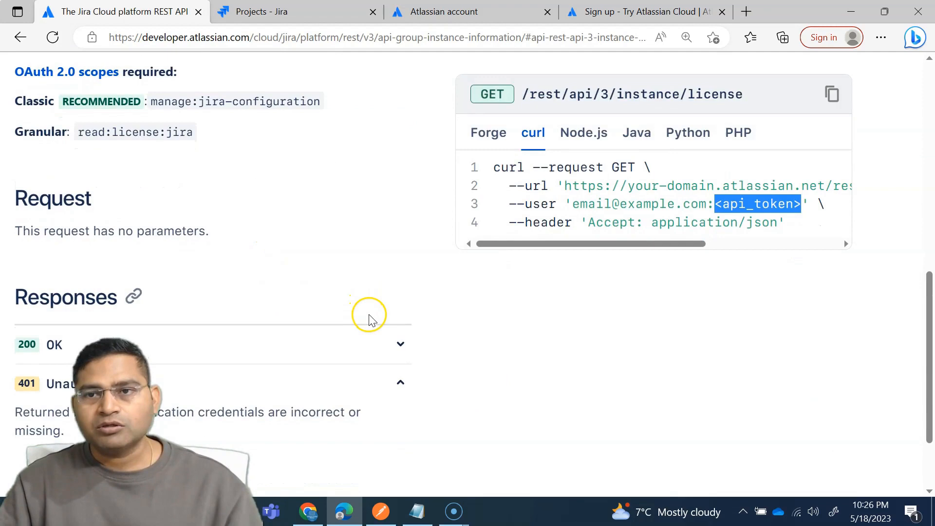
{"action": "left_click", "coordinate": [686, 37]}
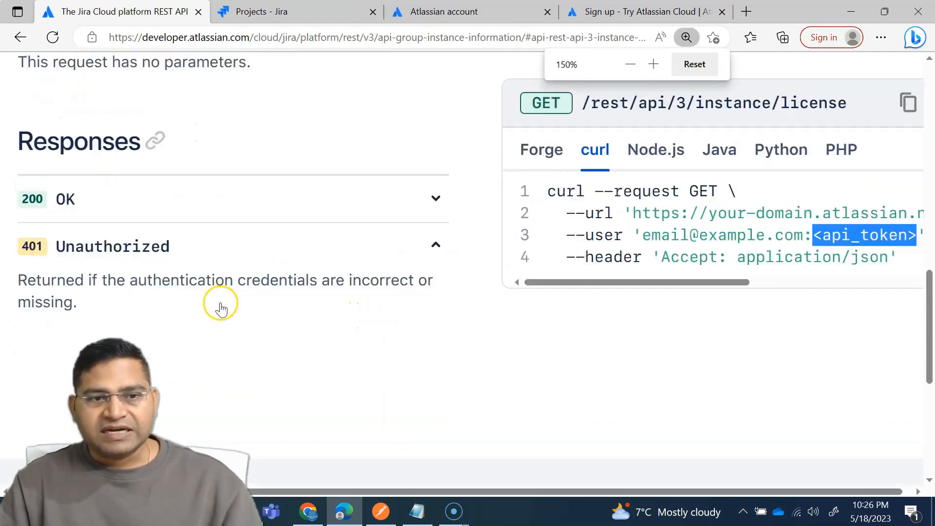
{"action": "scroll", "scroll_direction": "up", "scroll_amount": 3}
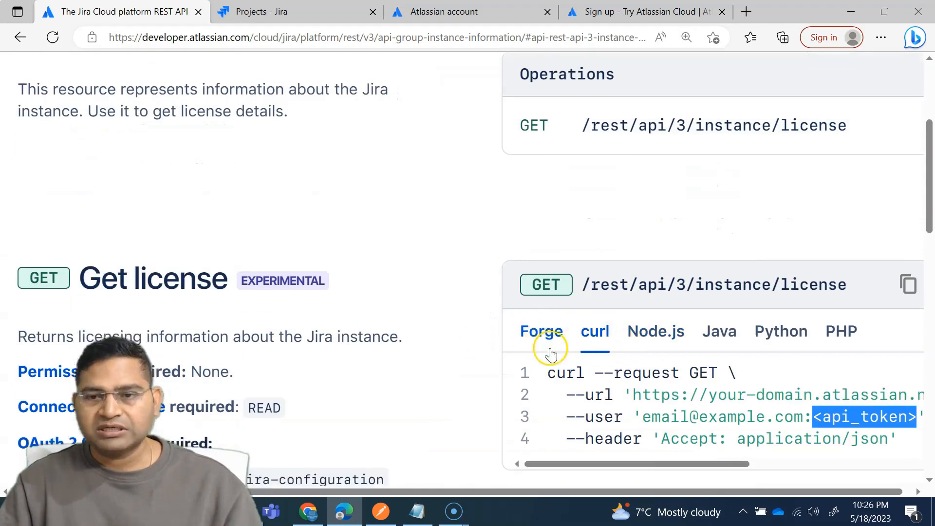
{"action": "scroll", "scroll_direction": "down", "scroll_amount": 3}
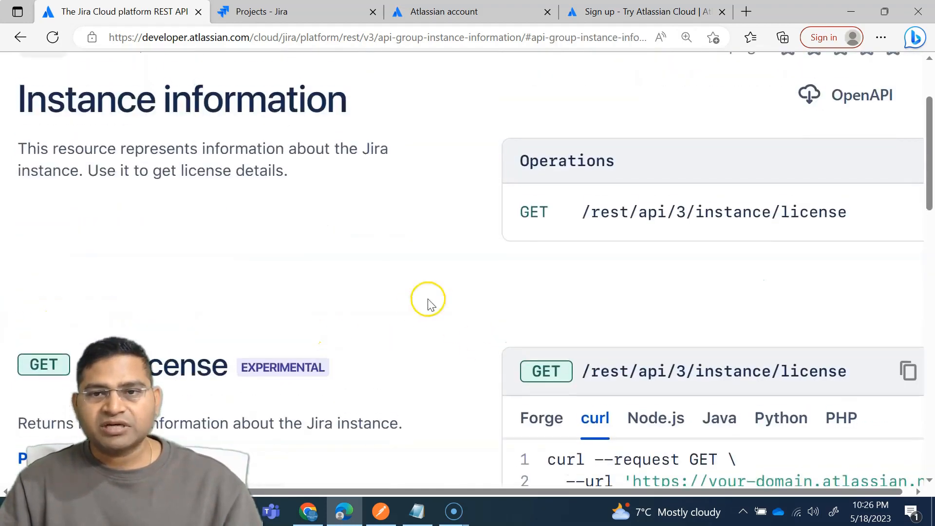
{"action": "mouse_move", "coordinate": [366, 273]}
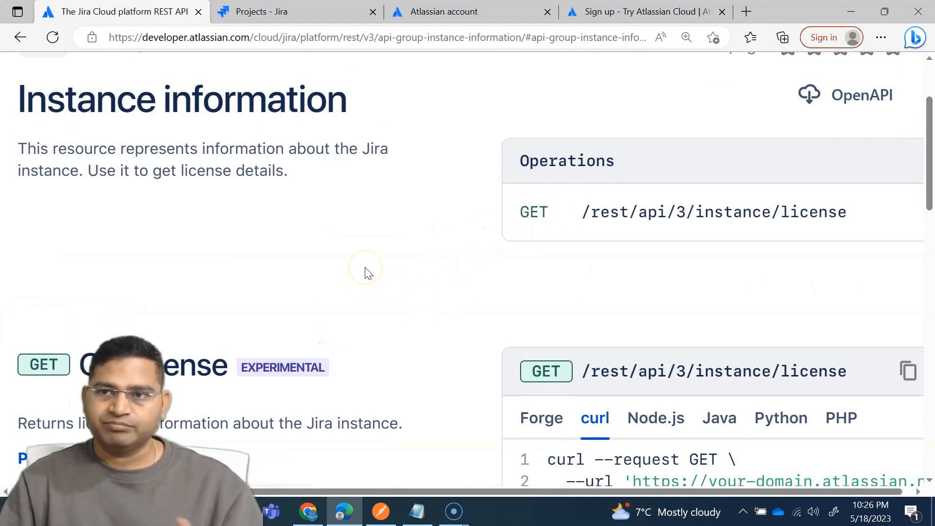
{"action": "scroll", "scroll_direction": "up", "scroll_amount": 3}
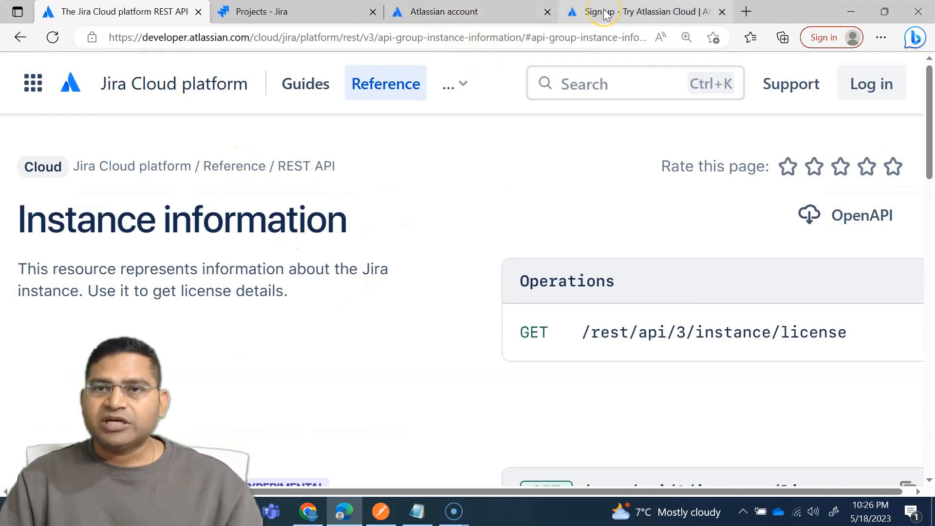
Return to the Jira Projects list and select the Jira site's web address.
{"action": "left_click", "coordinate": [644, 11]}
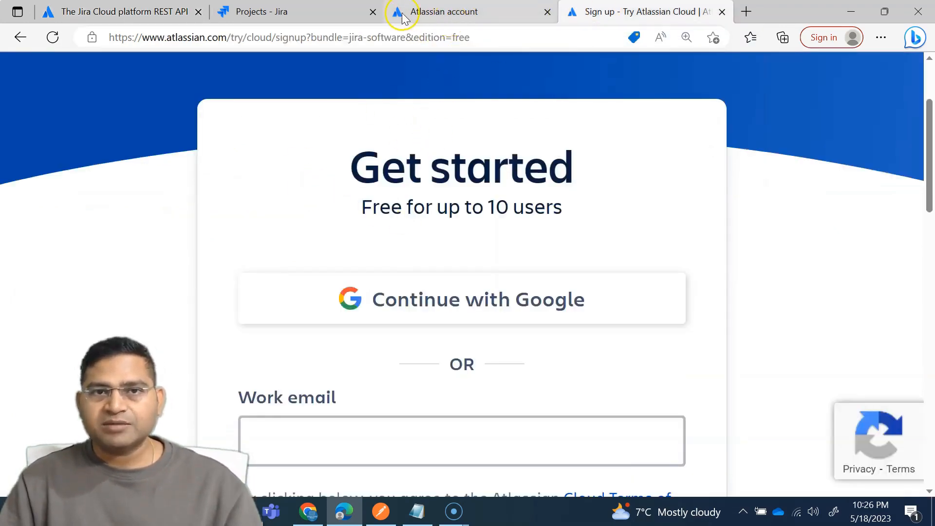
{"action": "left_click", "coordinate": [292, 12]}
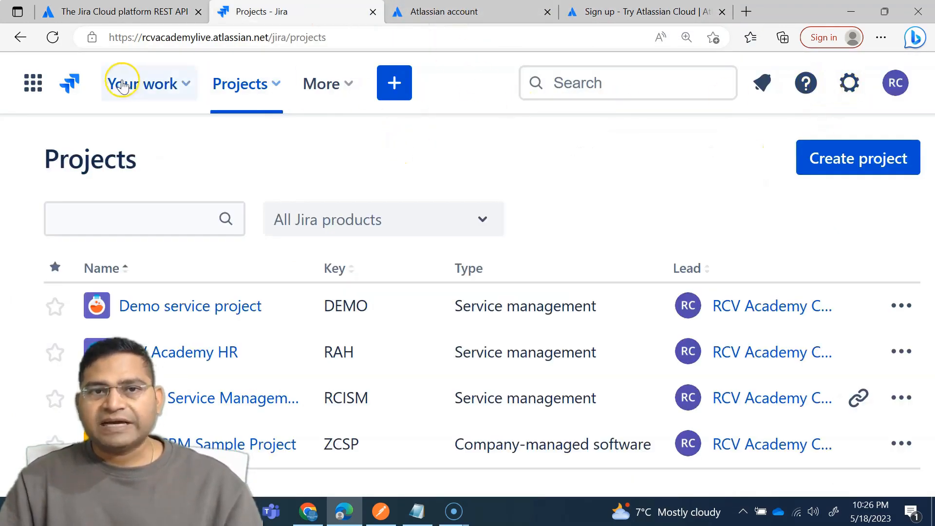
{"action": "mouse_move", "coordinate": [265, 138]}
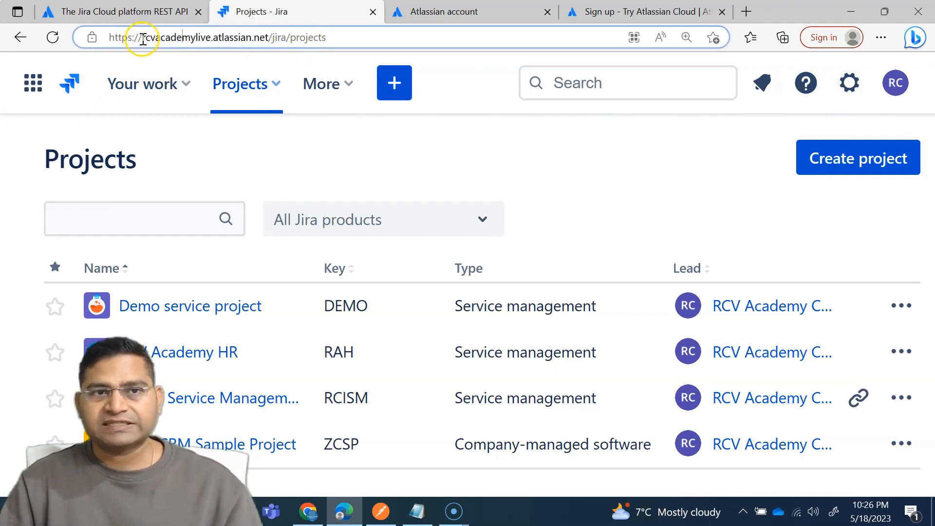
{"action": "double_click", "coordinate": [164, 37]}
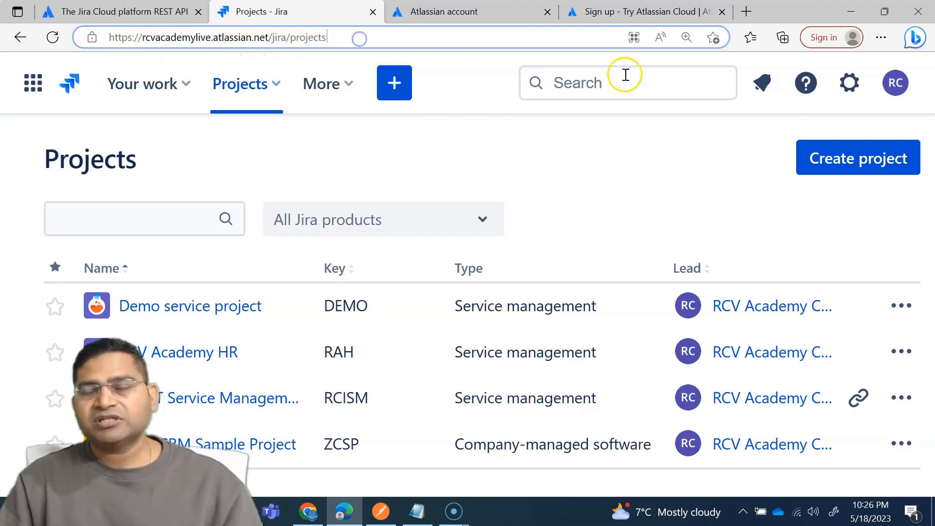
Browse the settings gear, then show the profile menu offering Manage account.
{"action": "left_click", "coordinate": [849, 82]}
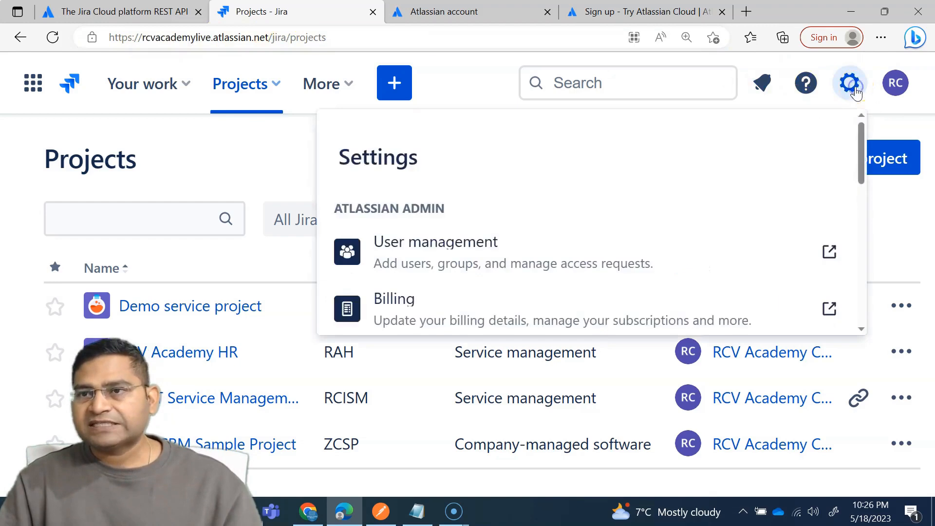
{"action": "scroll", "scroll_direction": "down", "scroll_amount": 3}
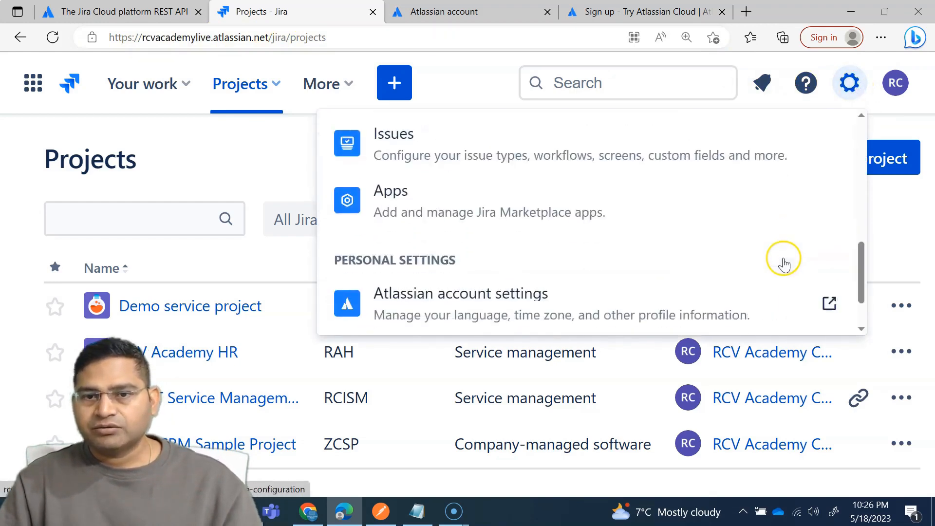
{"action": "left_click", "coordinate": [894, 82]}
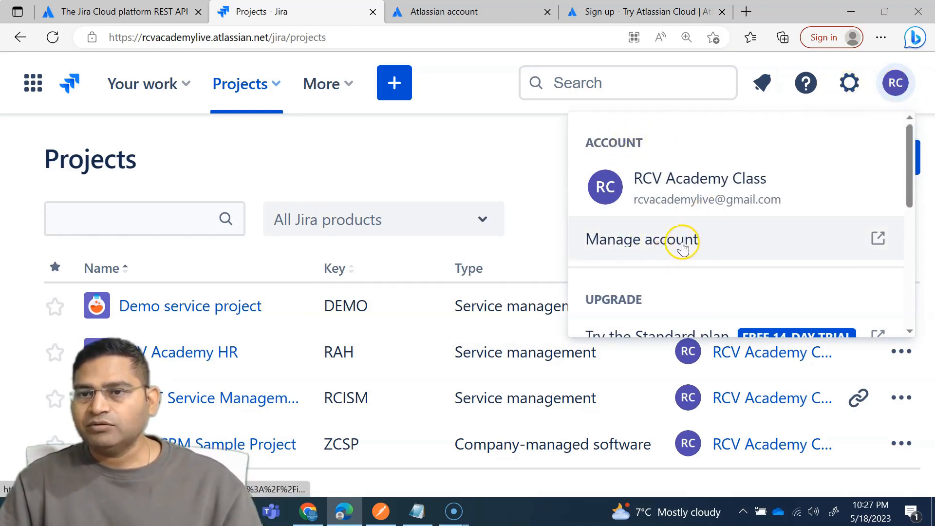
Go to Manage account and its Security settings section.
{"action": "left_click", "coordinate": [641, 239]}
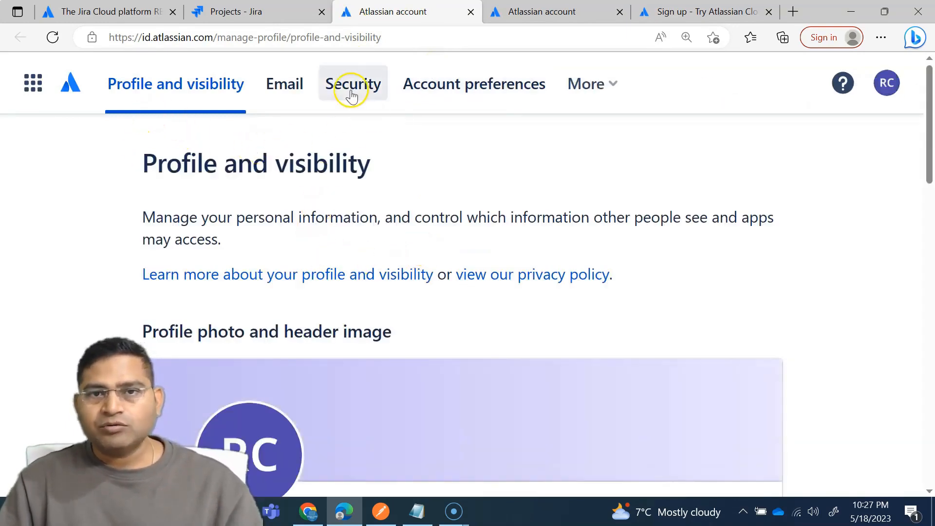
{"action": "left_click", "coordinate": [353, 84]}
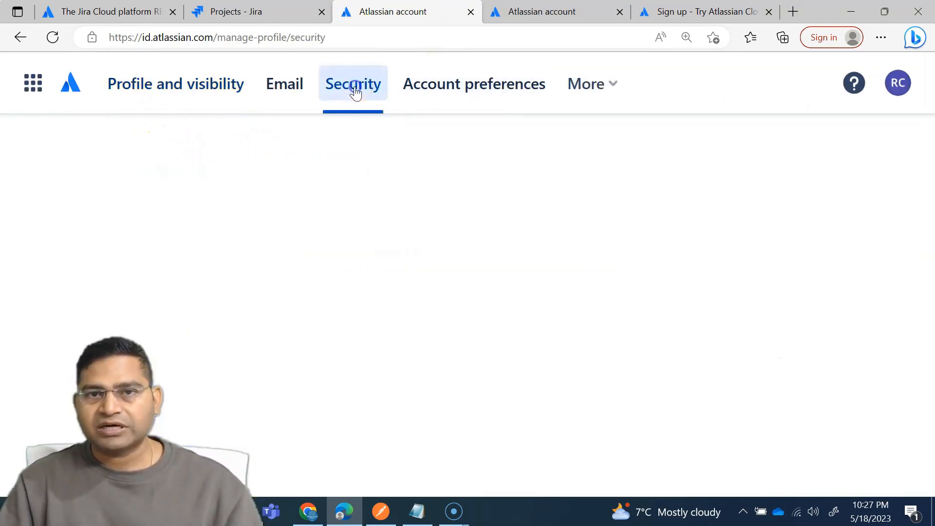
{"action": "left_click", "coordinate": [353, 83]}
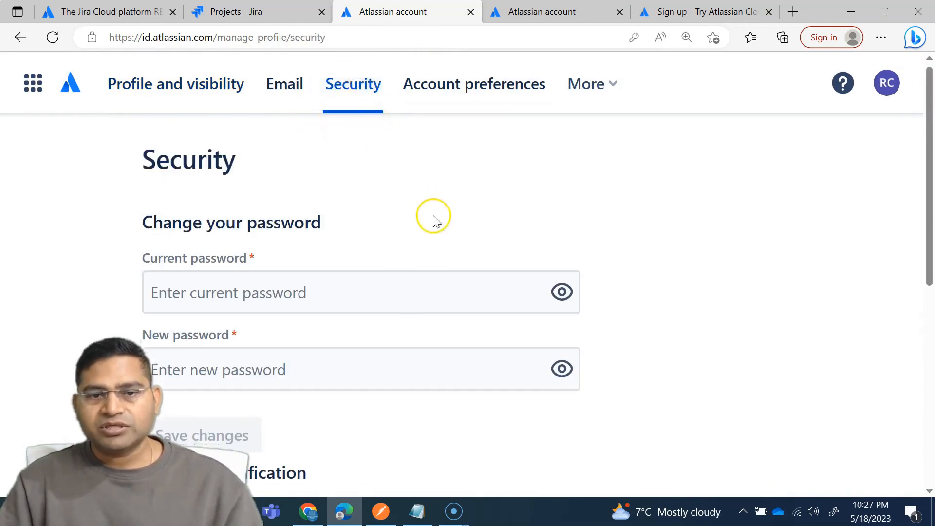
Reach the API Tokens page via 'Create and manage API tokens'.
{"action": "scroll", "scroll_direction": "down", "scroll_amount": 3}
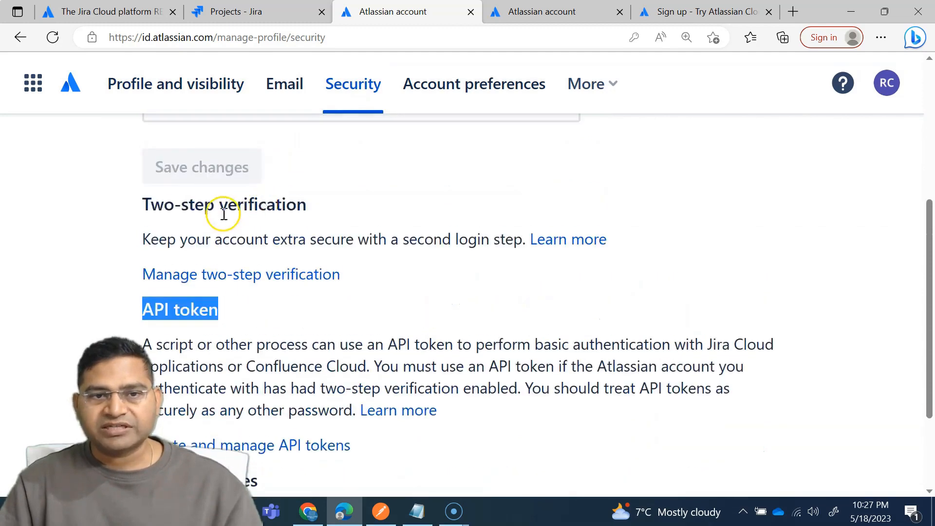
{"action": "scroll", "scroll_direction": "down", "scroll_amount": 3}
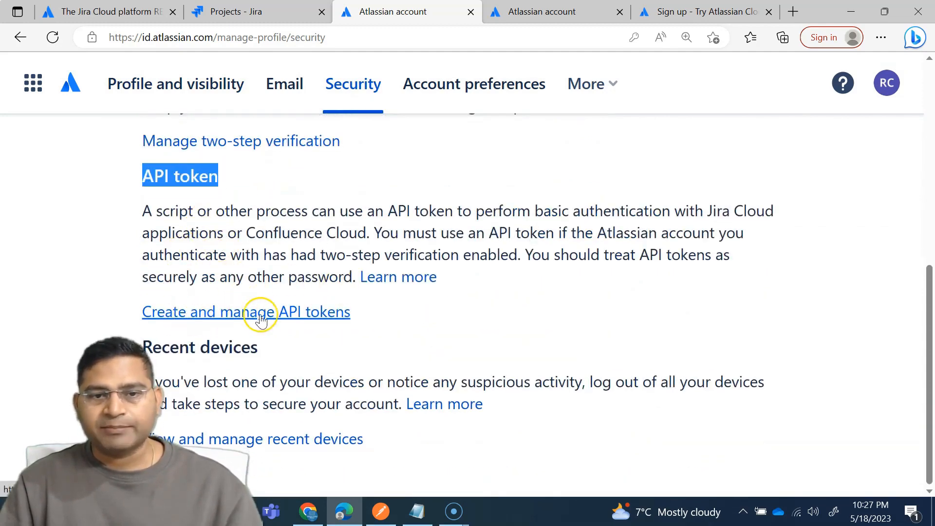
{"action": "left_click", "coordinate": [245, 312]}
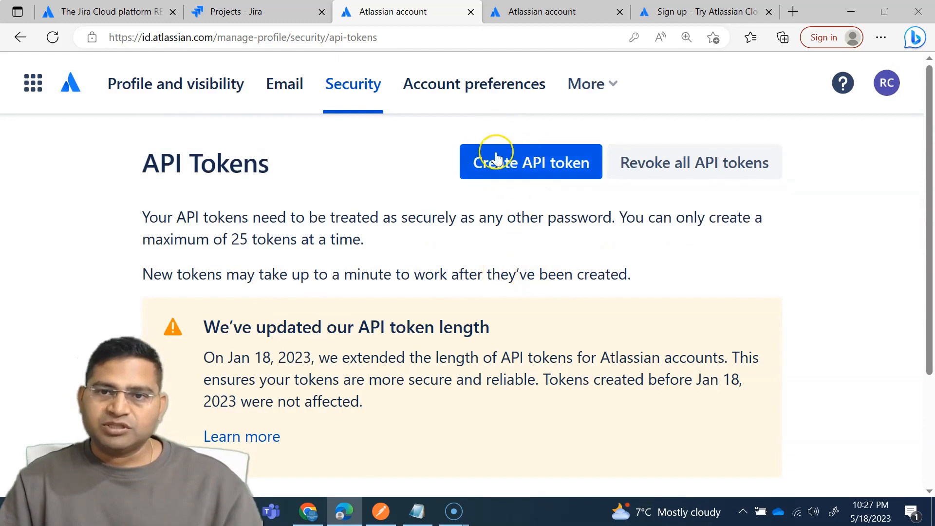
Create a new API token labelled 'postmanapitesting'.
{"action": "left_click", "coordinate": [530, 162]}
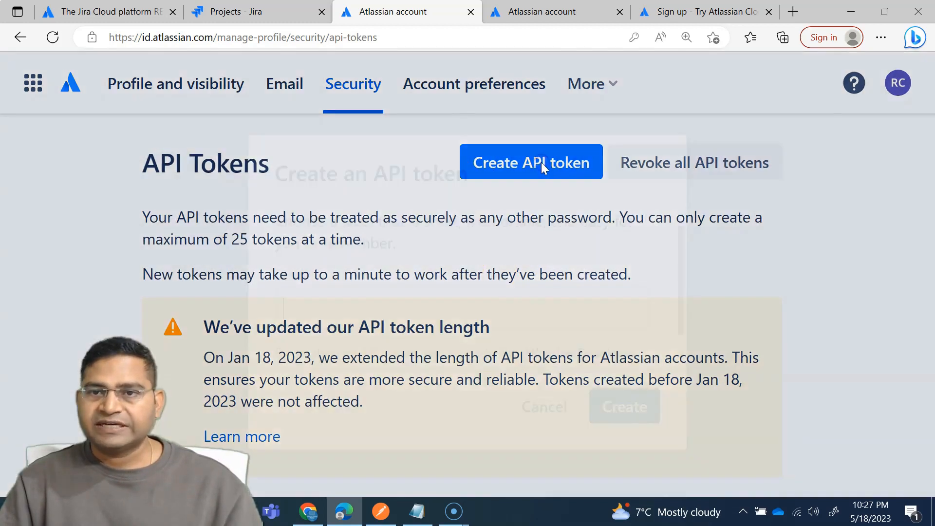
{"action": "left_click", "coordinate": [530, 162]}
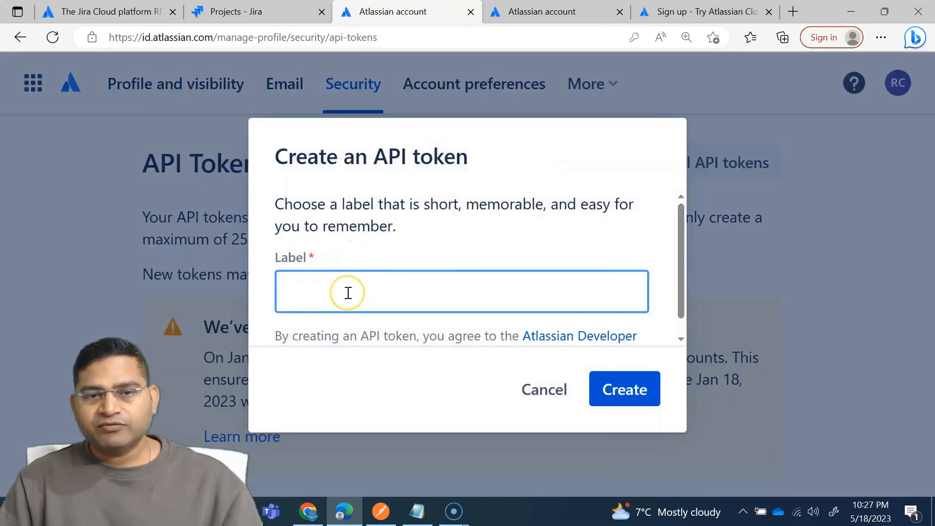
{"action": "type", "text": "post"}
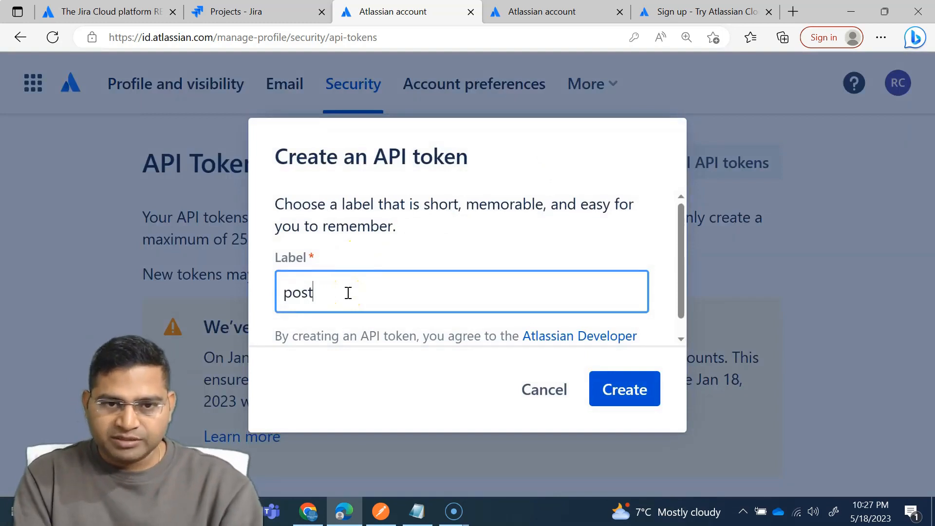
{"action": "type", "text": "manapi"}
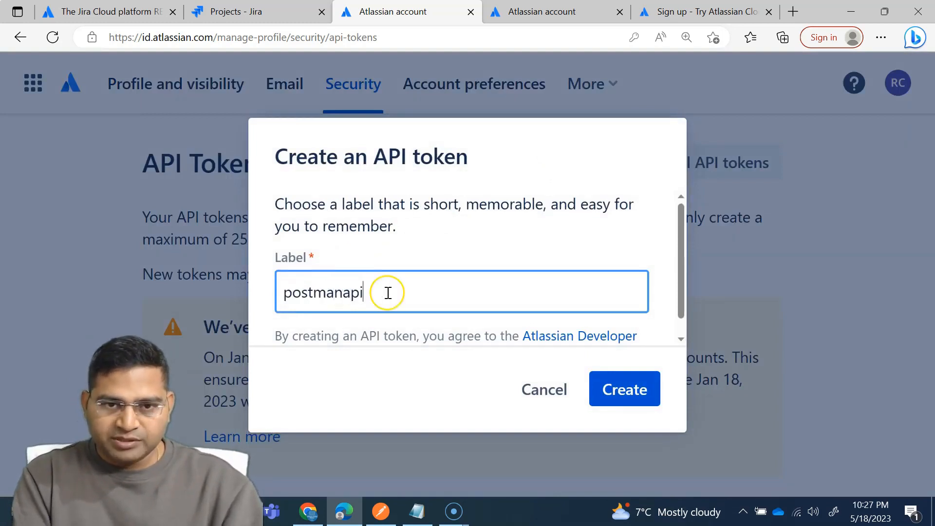
{"action": "type", "text": "testing"}
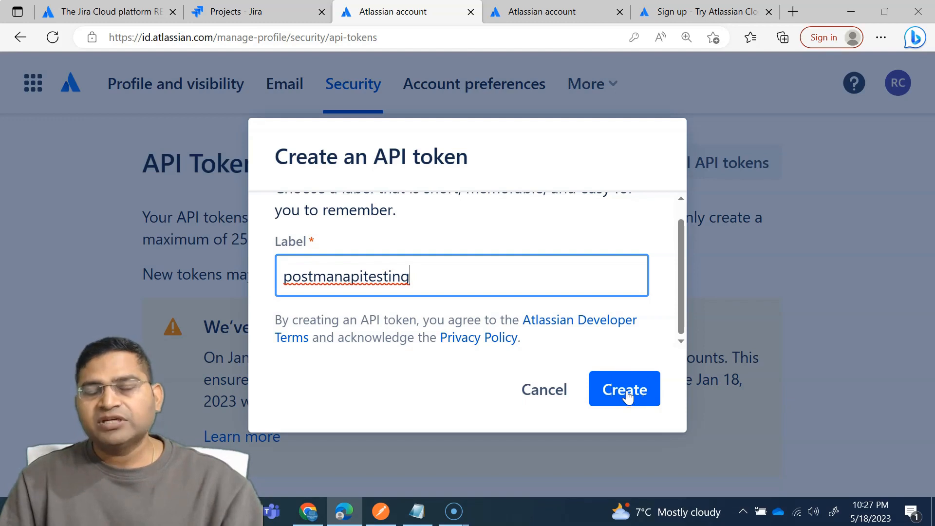
{"action": "left_click", "coordinate": [625, 388]}
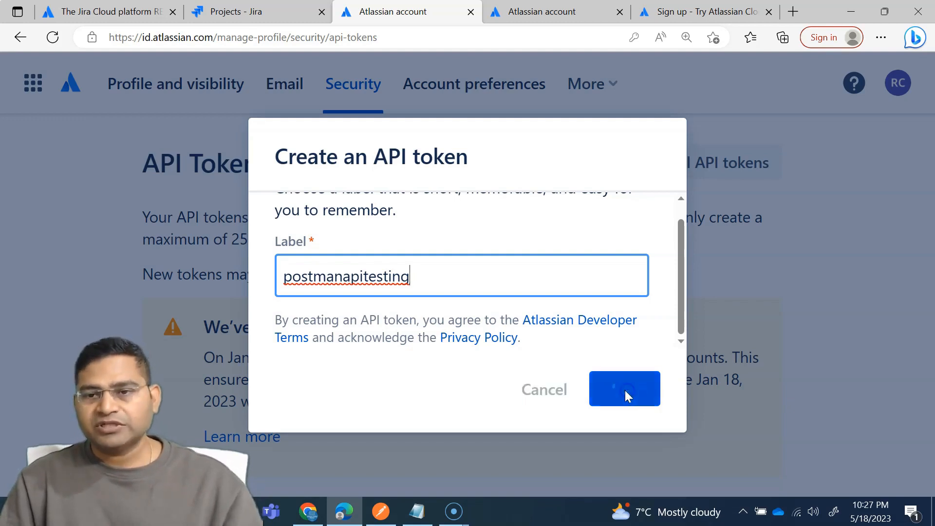
{"action": "left_click", "coordinate": [624, 389]}
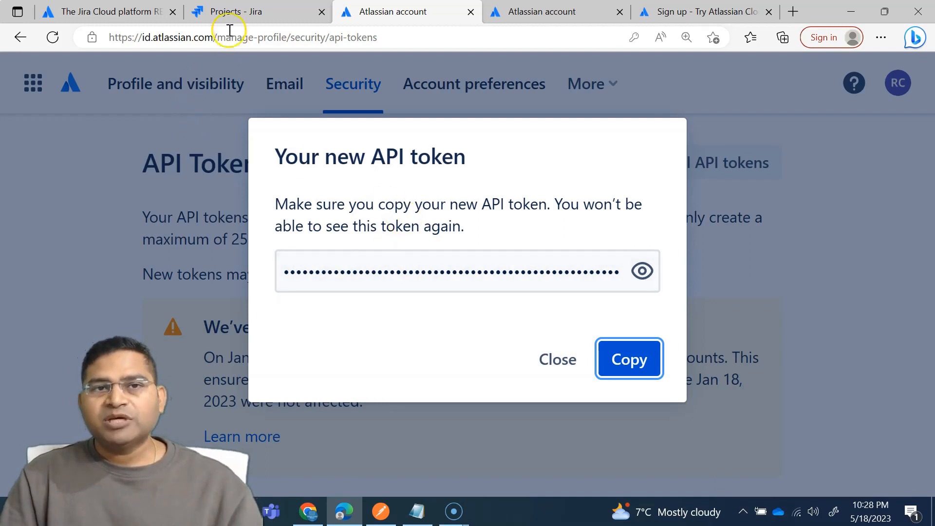
{"action": "mouse_move", "coordinate": [254, 84]}
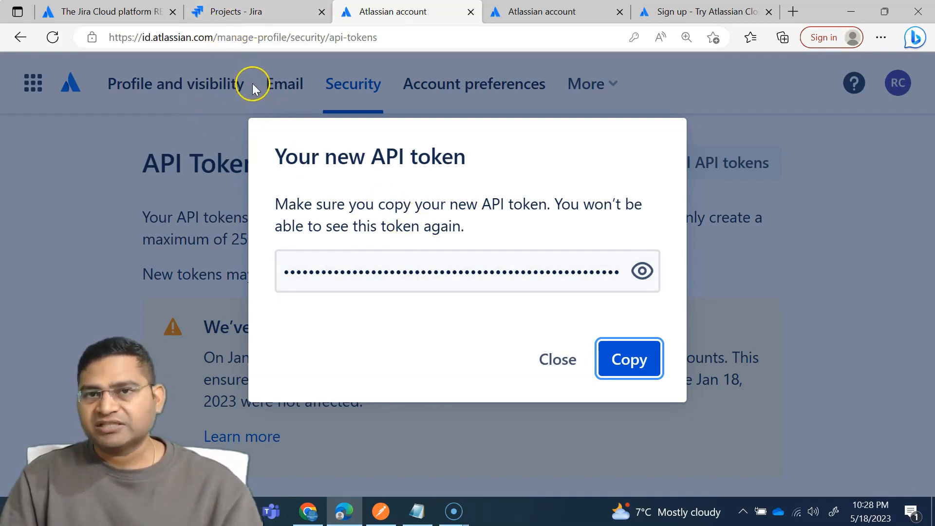
Copy the new token's value to the clipboard.
{"action": "left_click", "coordinate": [629, 359]}
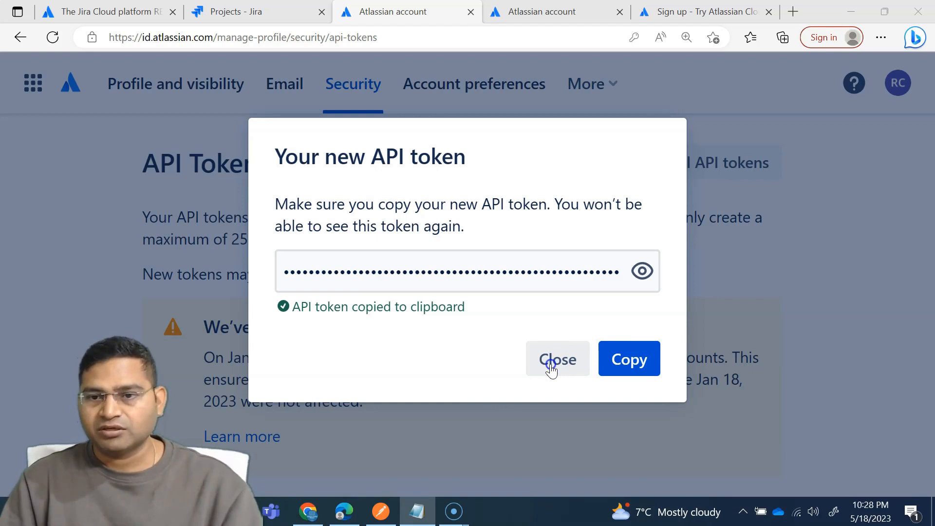
Dismiss the new-token notice, check postmanapitesting in the list, and return to Jira Projects.
{"action": "left_click", "coordinate": [557, 359]}
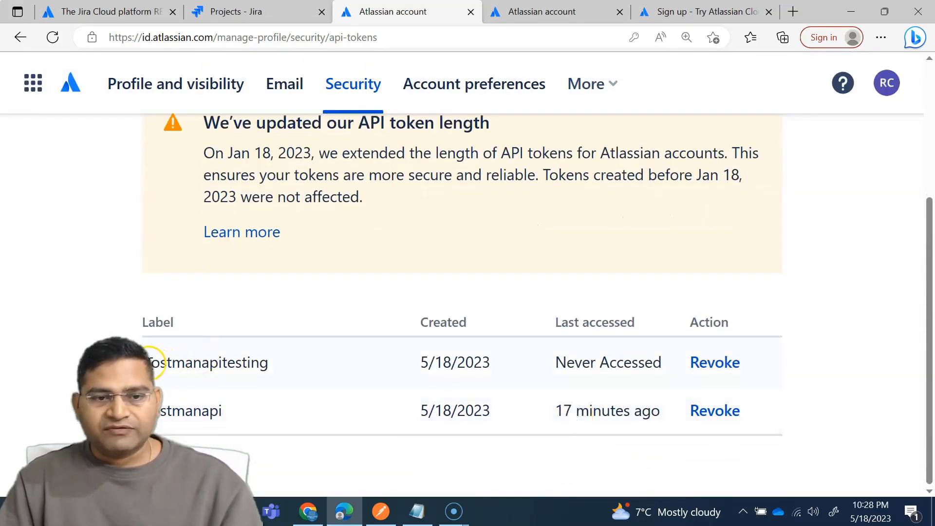
{"action": "double_click", "coordinate": [206, 363]}
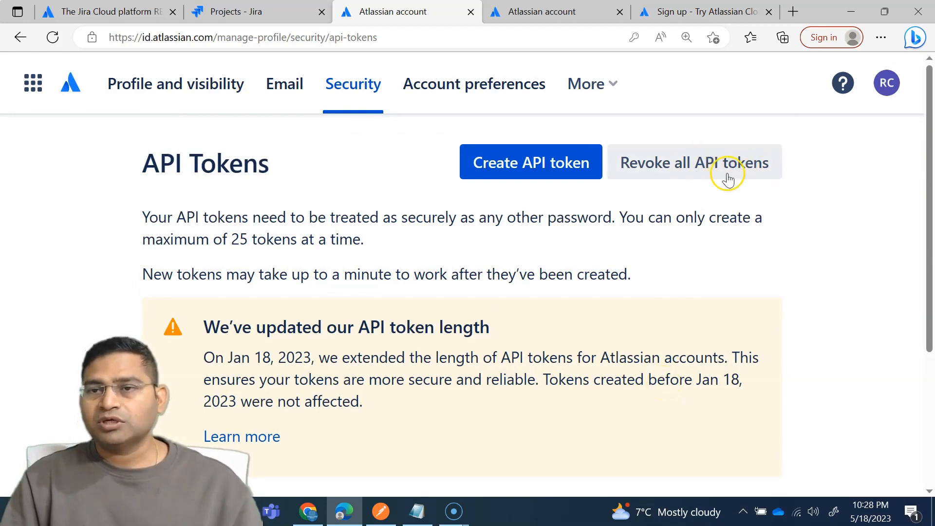
{"action": "mouse_move", "coordinate": [753, 300]}
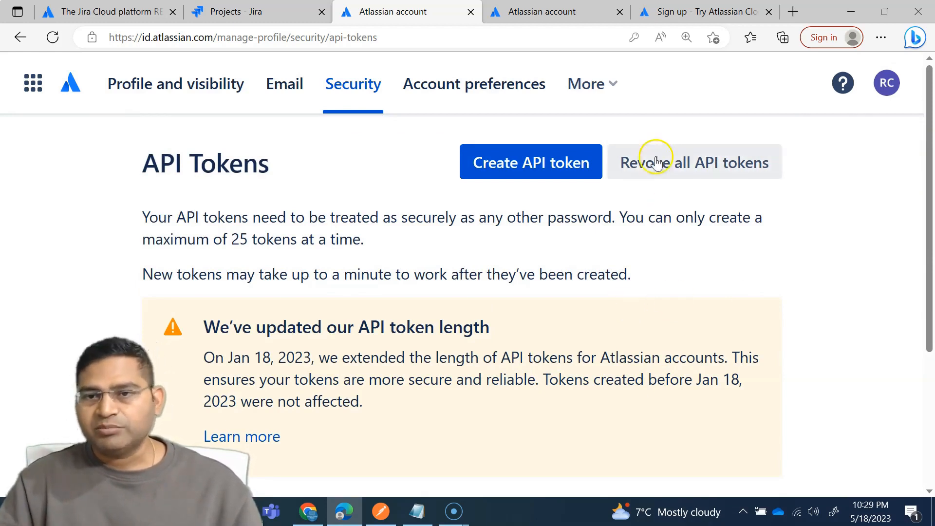
{"action": "mouse_move", "coordinate": [682, 168]}
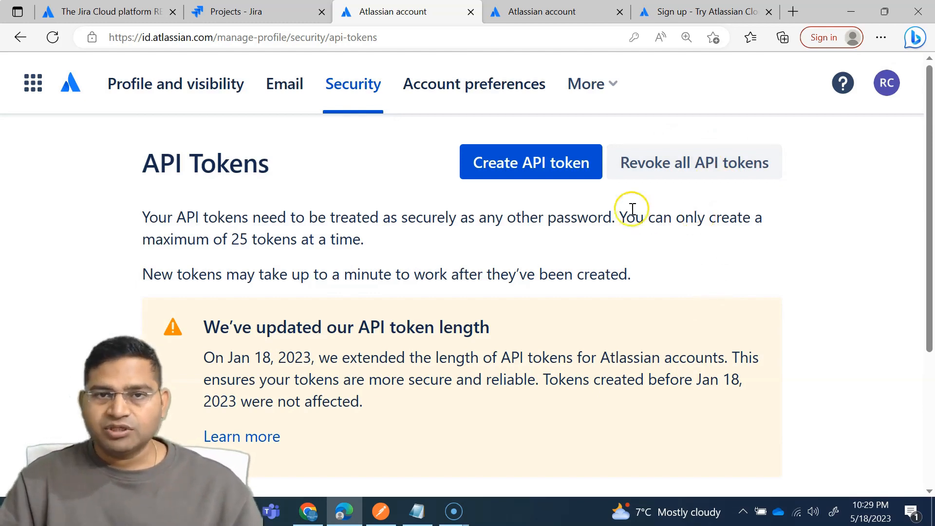
{"action": "left_click", "coordinate": [250, 12]}
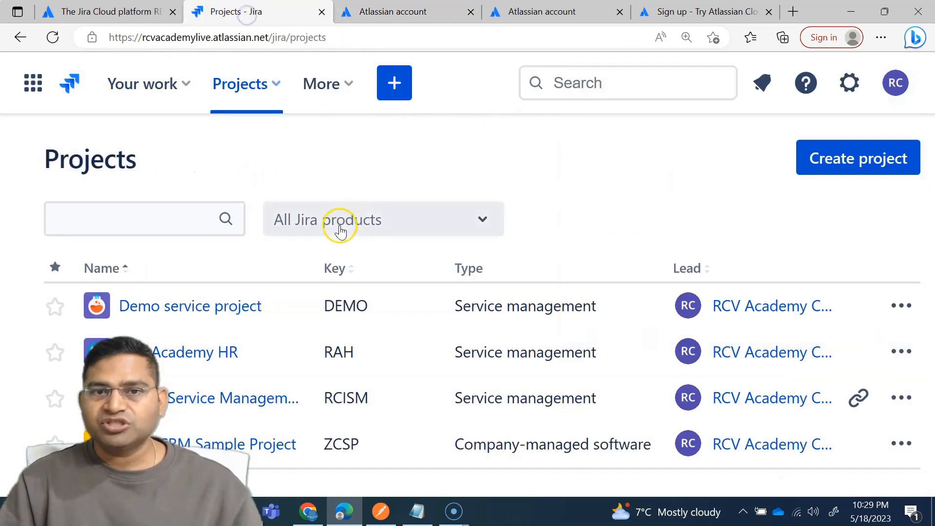
Switch to the Jira Cloud platform docs and reset the page zoom to 100%.
{"action": "left_click", "coordinate": [107, 12]}
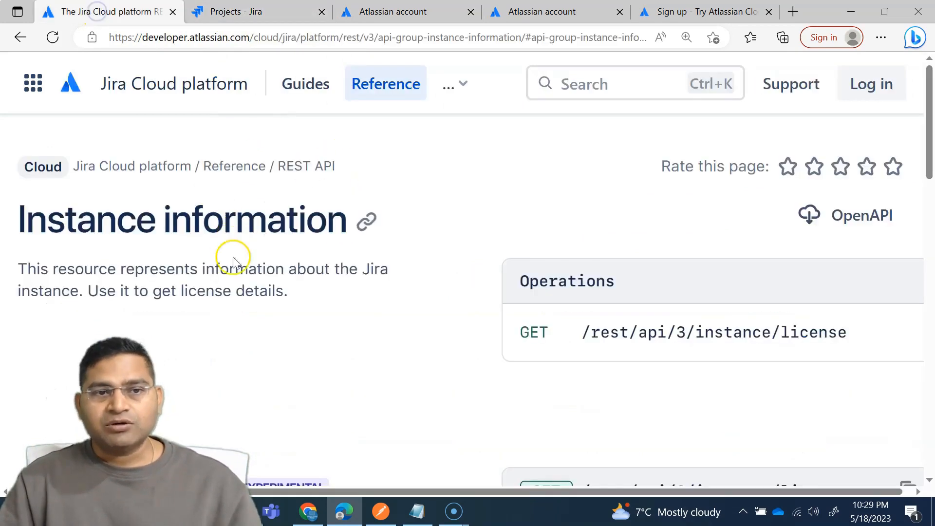
{"action": "mouse_move", "coordinate": [202, 280]}
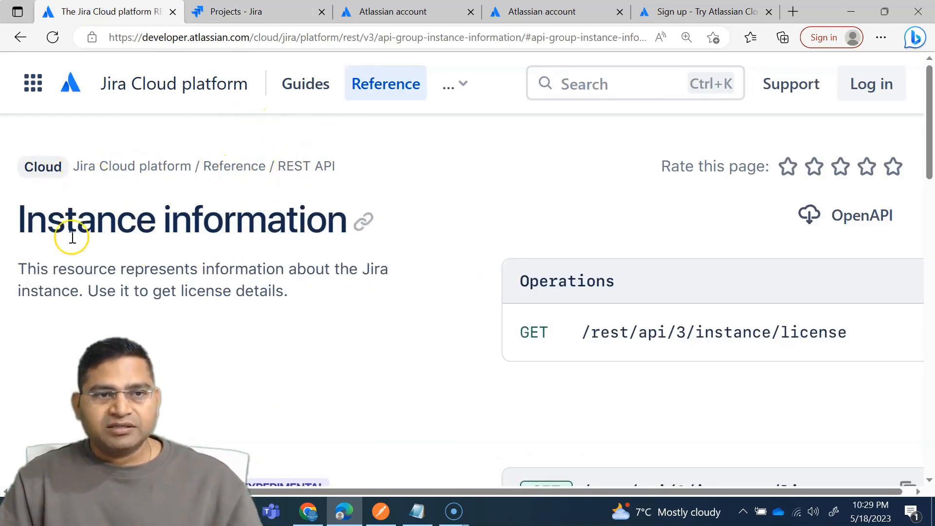
{"action": "left_click", "coordinate": [686, 37]}
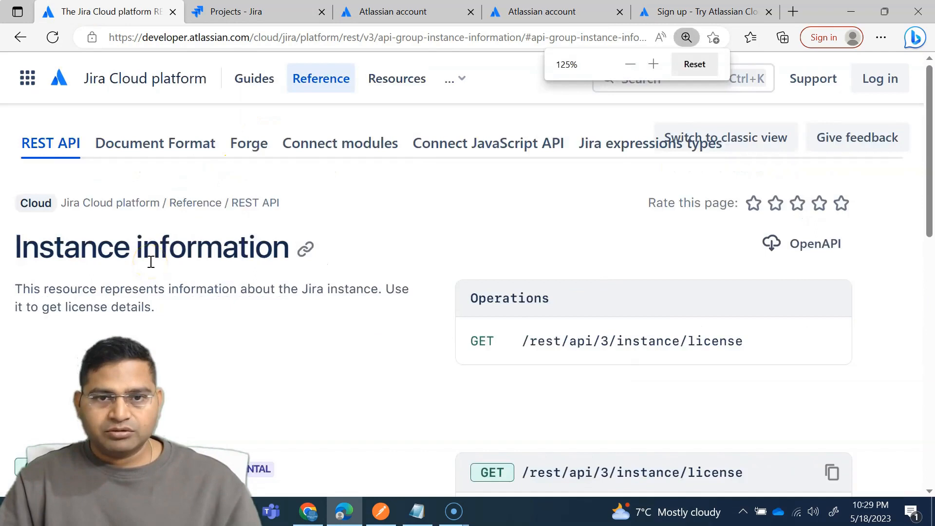
{"action": "left_click", "coordinate": [695, 64]}
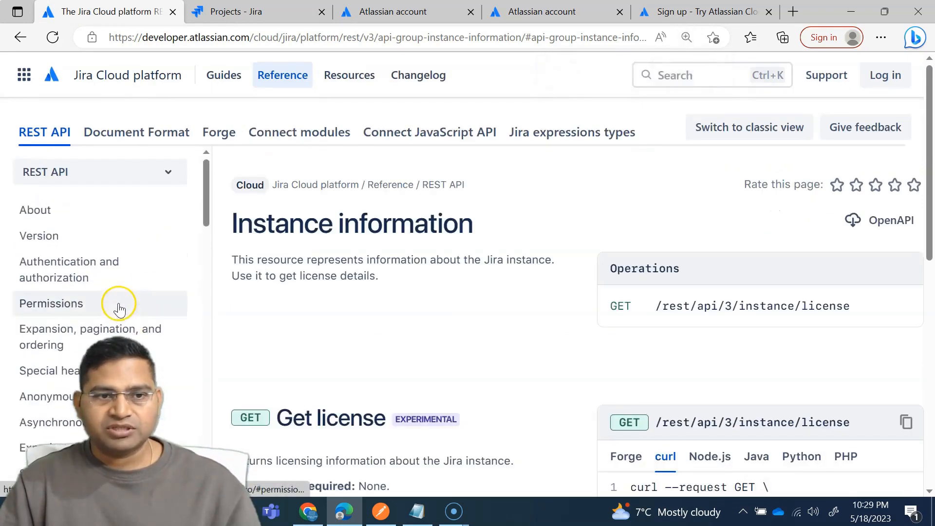
{"action": "mouse_move", "coordinate": [84, 211]}
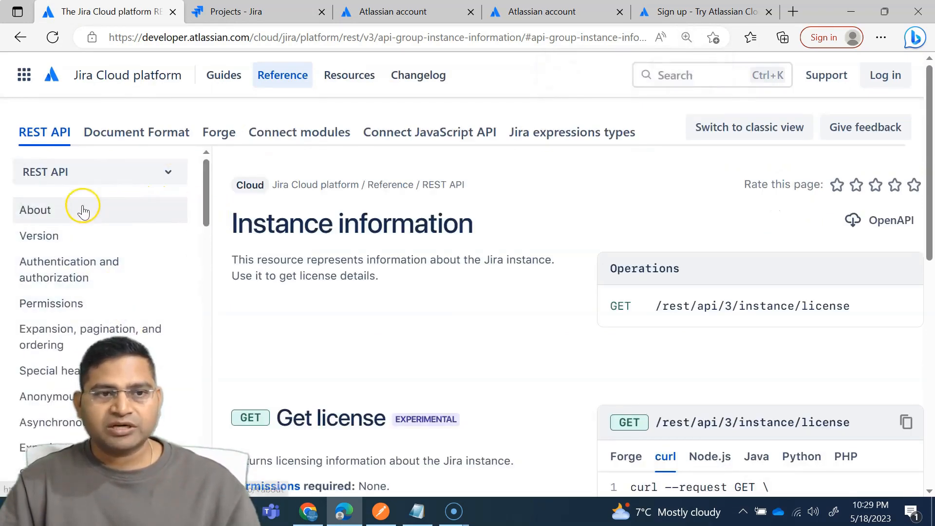